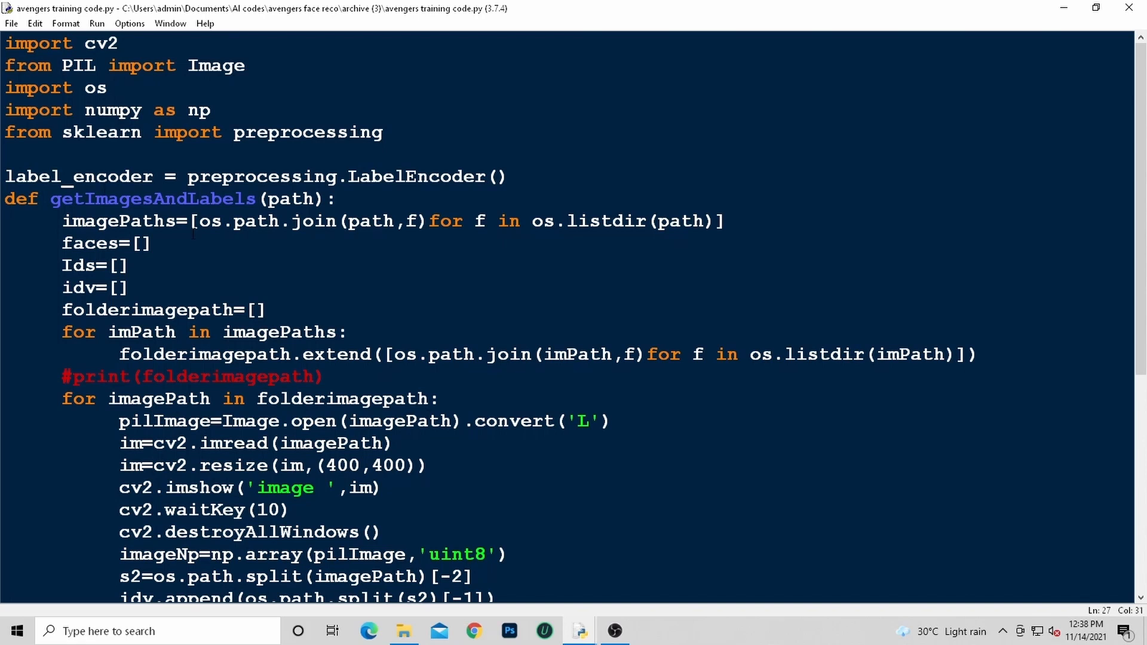
# - Review the Avengers training script, then execute it with Run Module into the Python shell
pyautogui.scroll(-3)
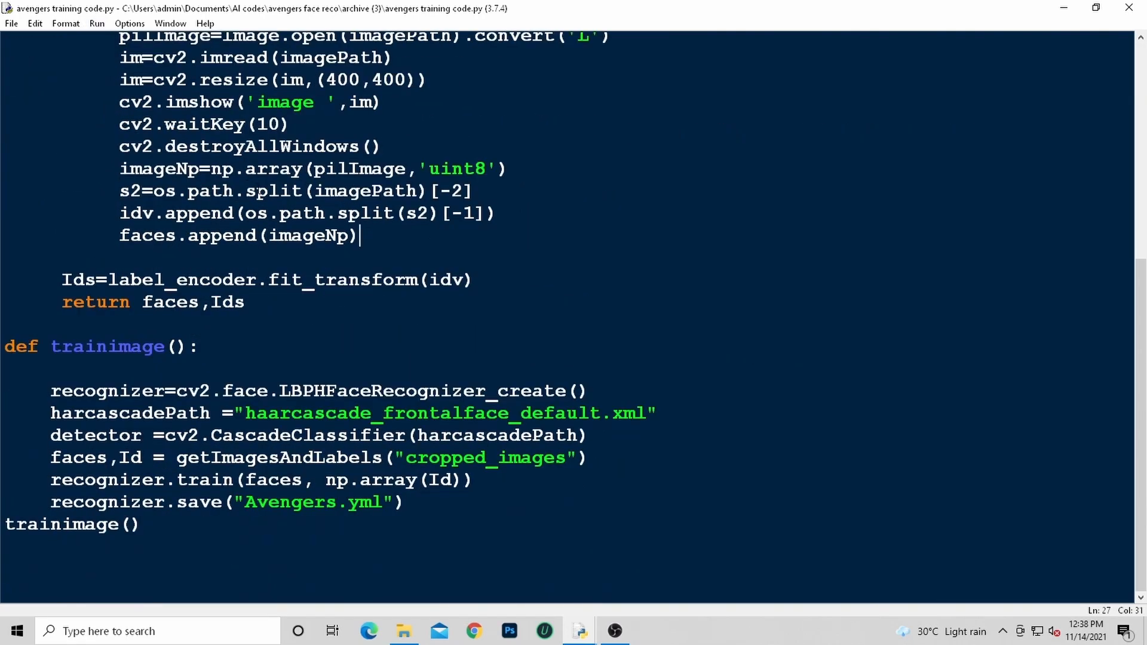
pyautogui.scroll(3)
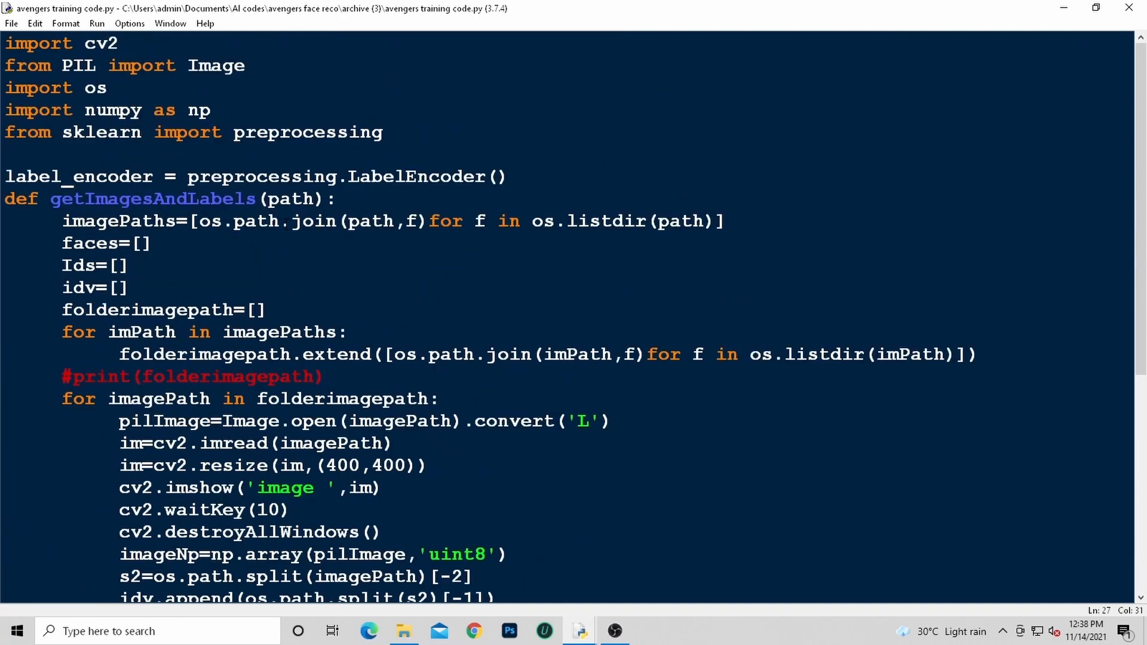
pyautogui.scroll(-3)
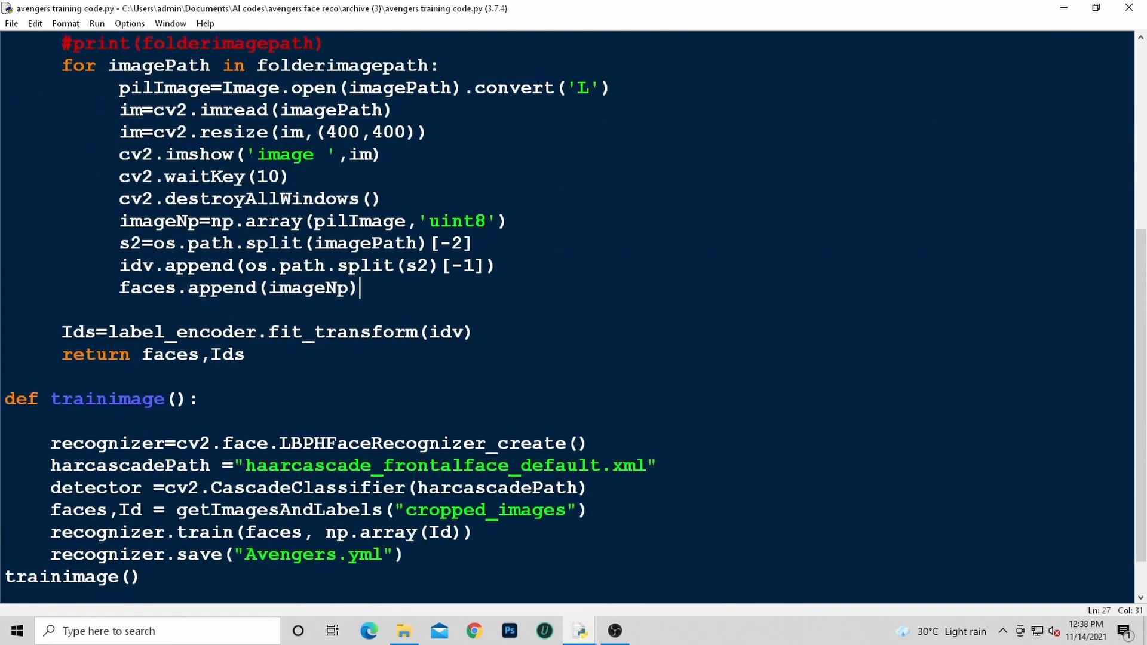
pyautogui.scroll(3)
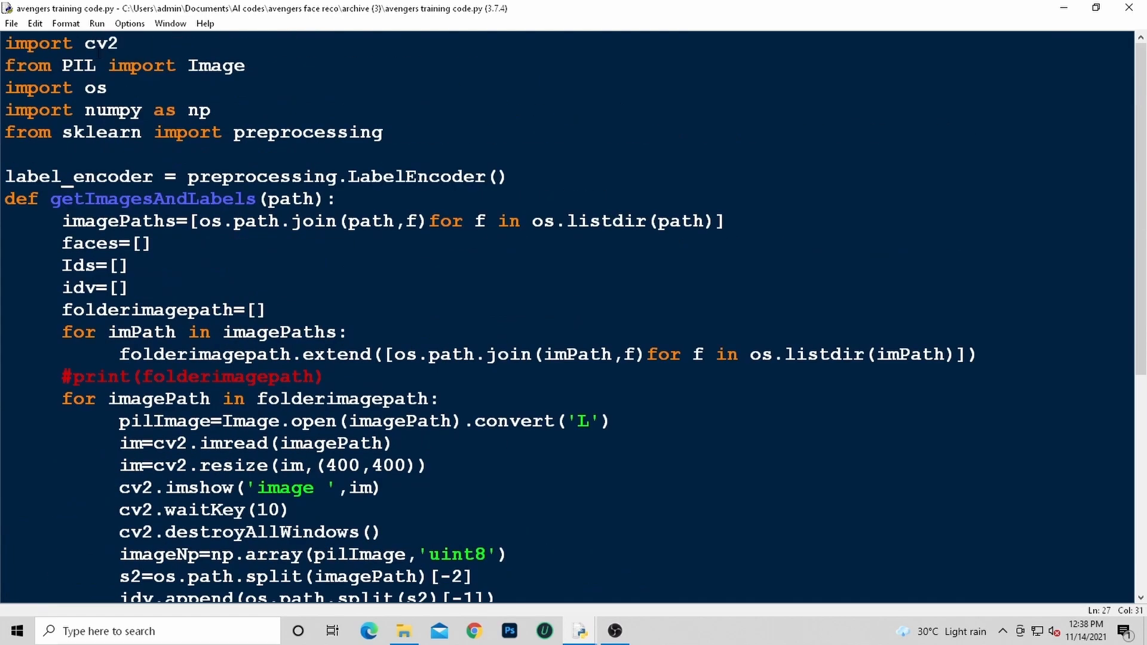
pyautogui.moveTo(97, 23)
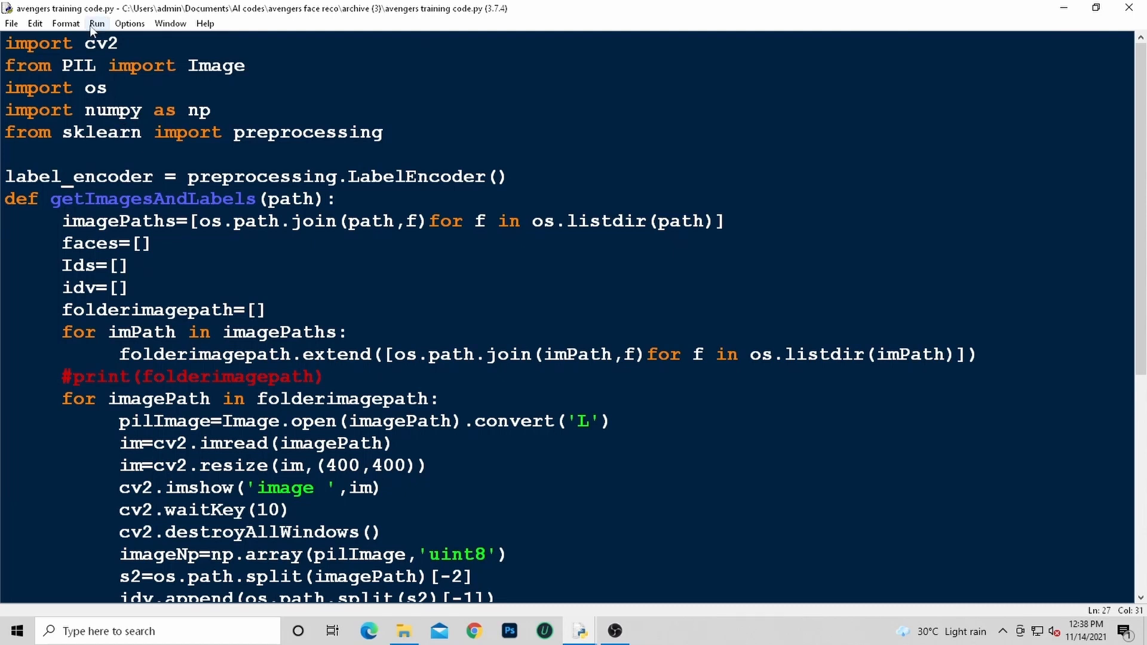
pyautogui.click(96, 23)
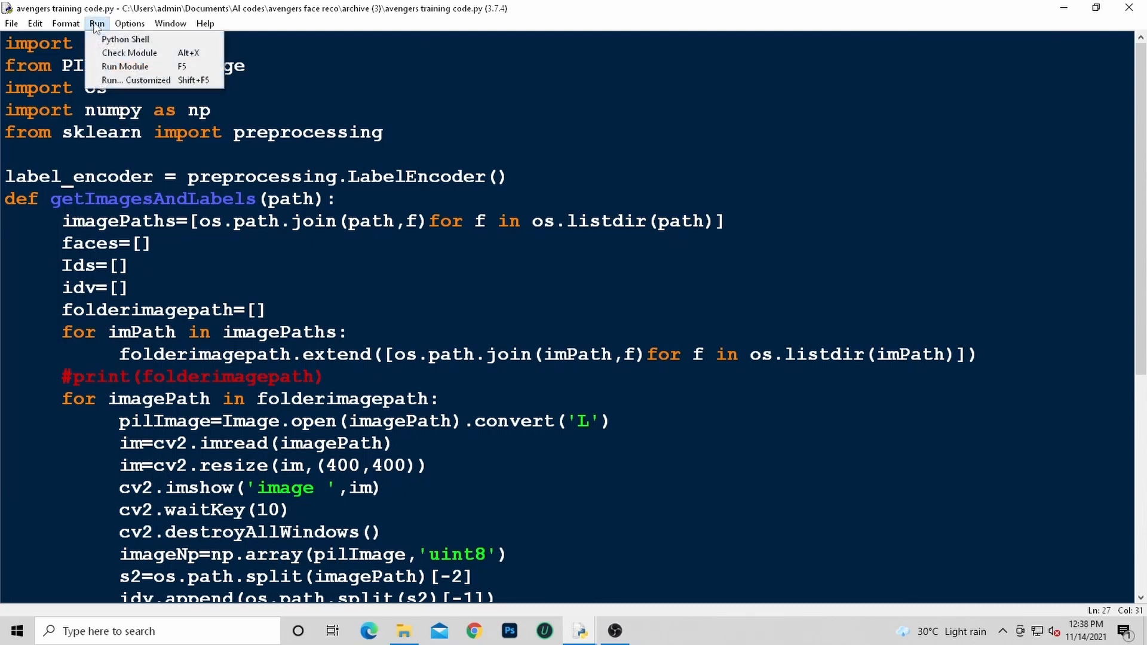
pyautogui.click(124, 65)
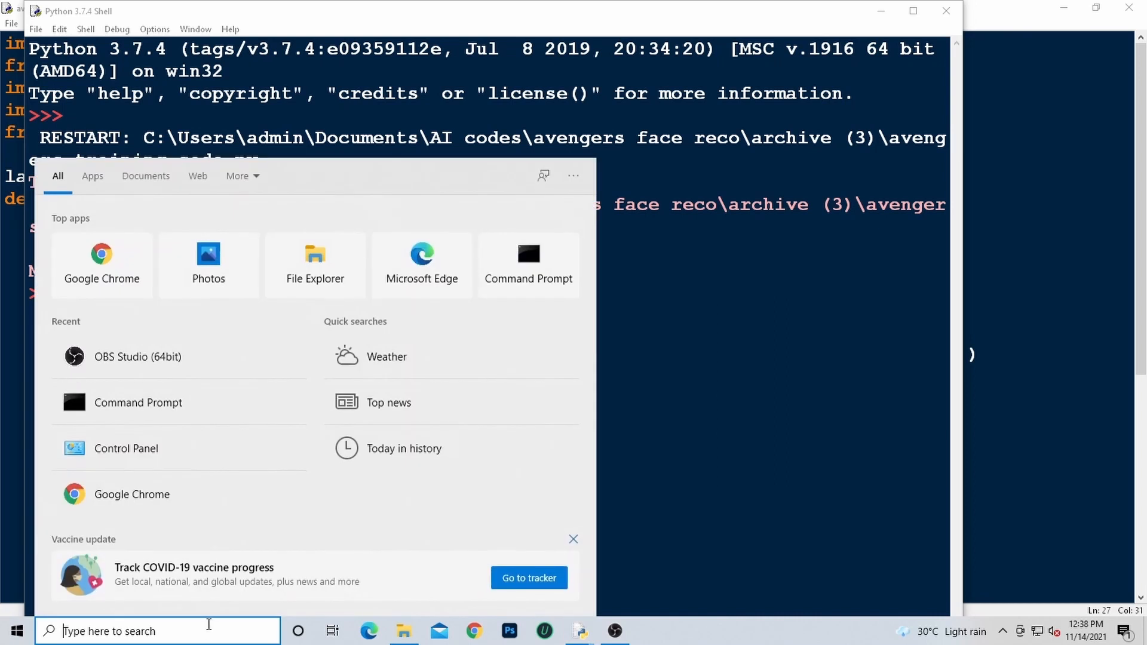
# - Run pip install opencv-python in a new Command Prompt window
pyautogui.click(137, 402)
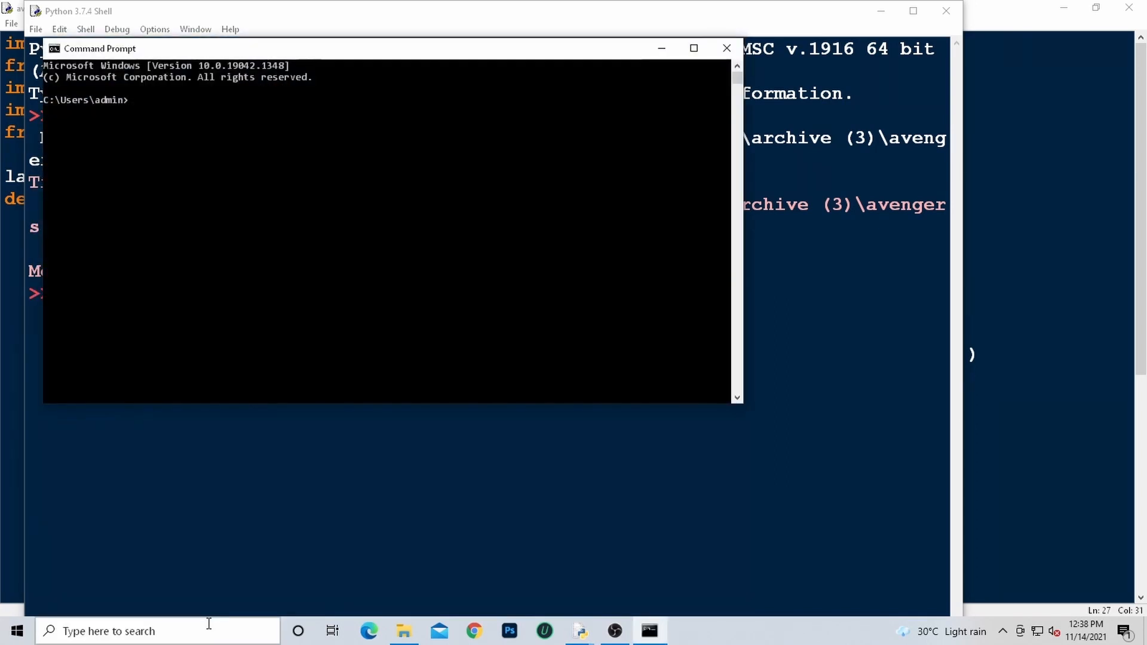
pyautogui.write('pip ins')
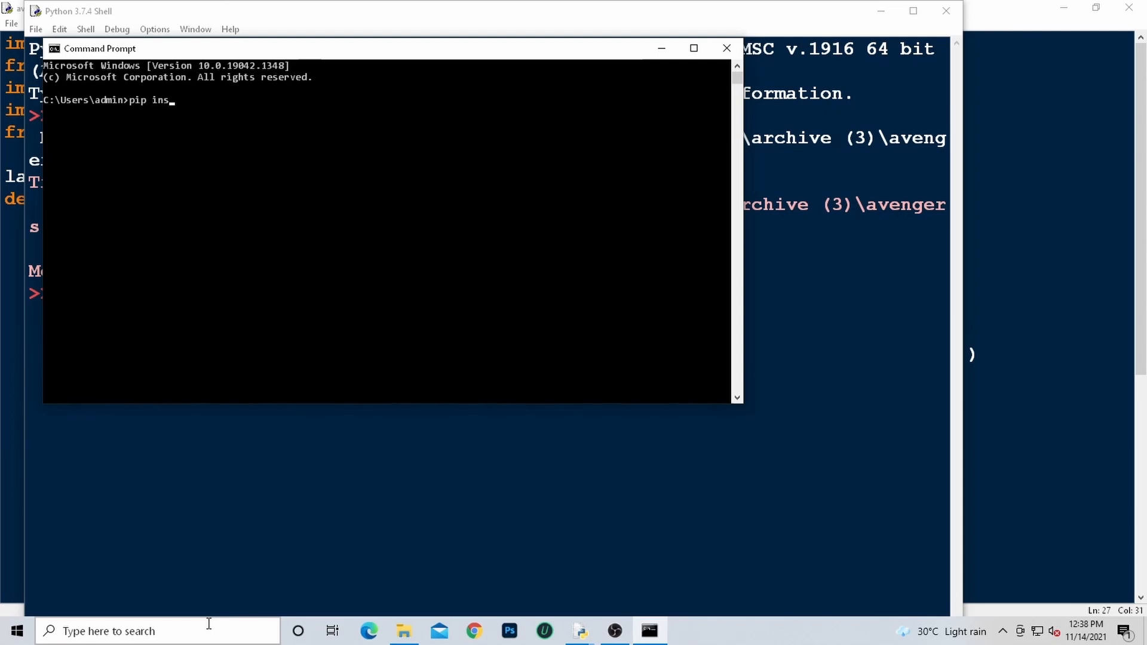
pyautogui.write('tall')
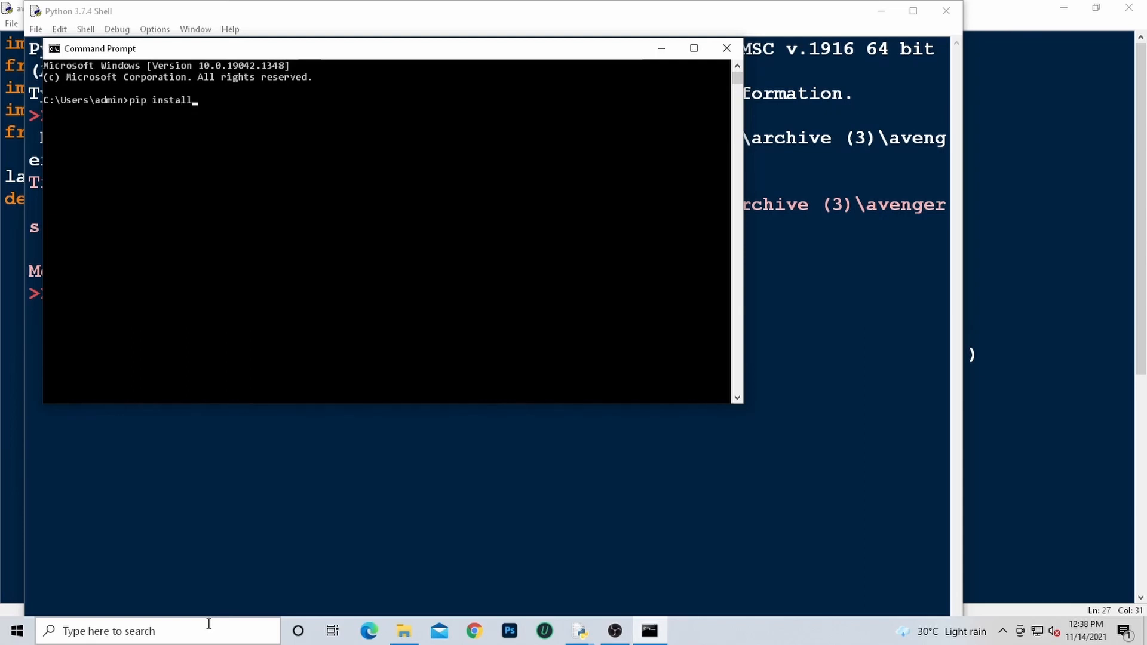
pyautogui.write('ope')
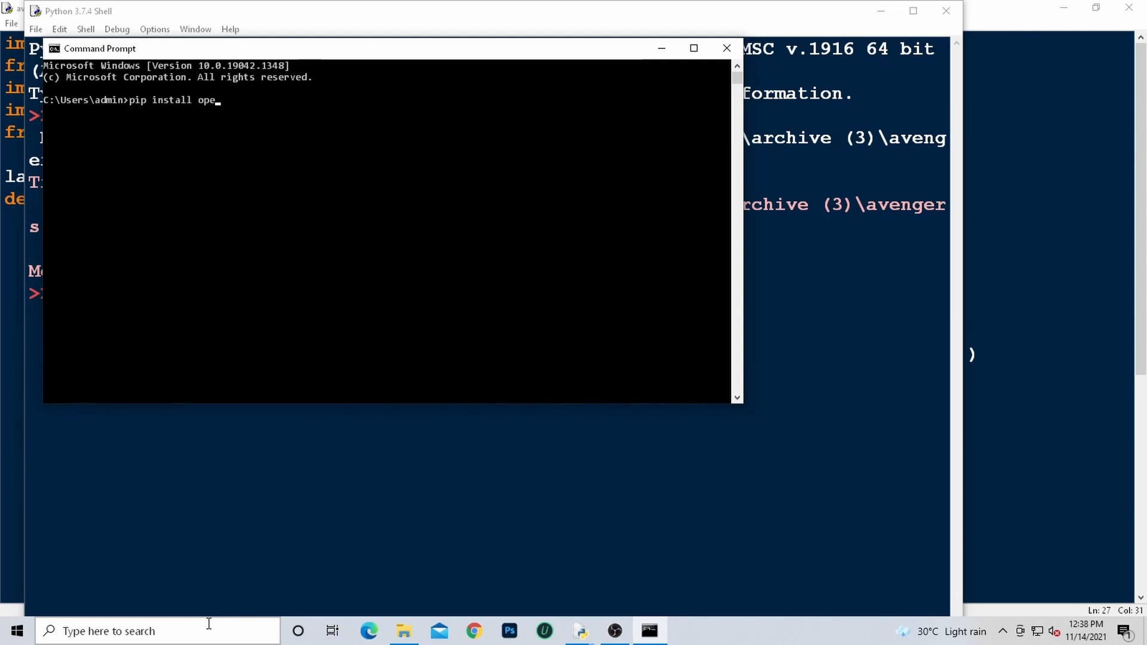
pyautogui.write('ncv-')
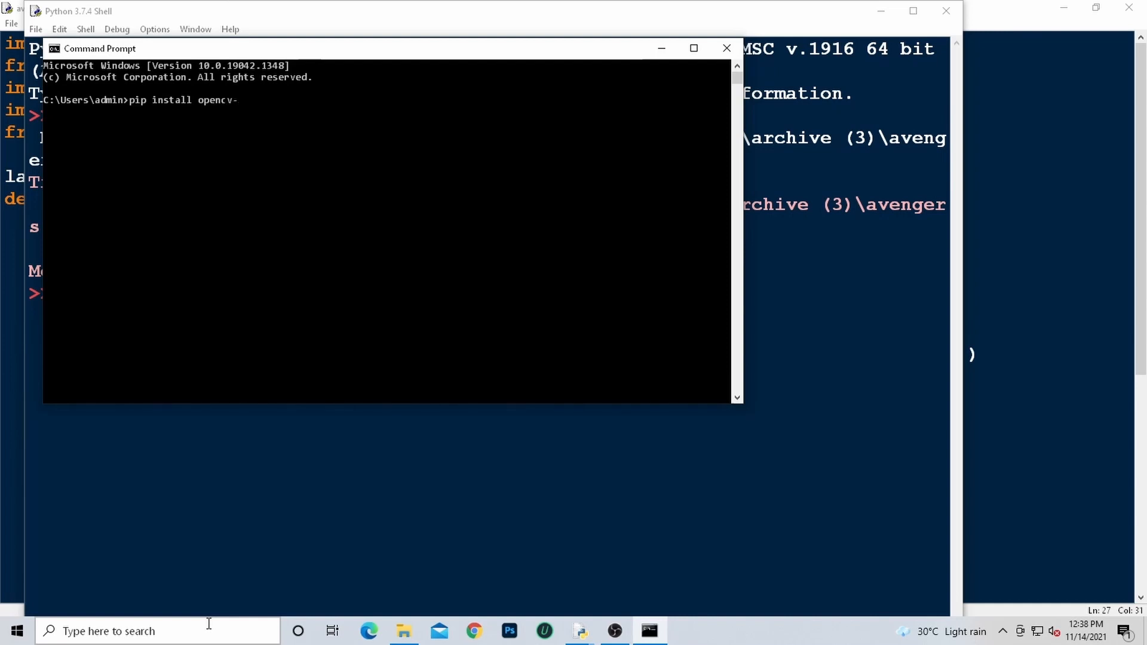
pyautogui.write('python')
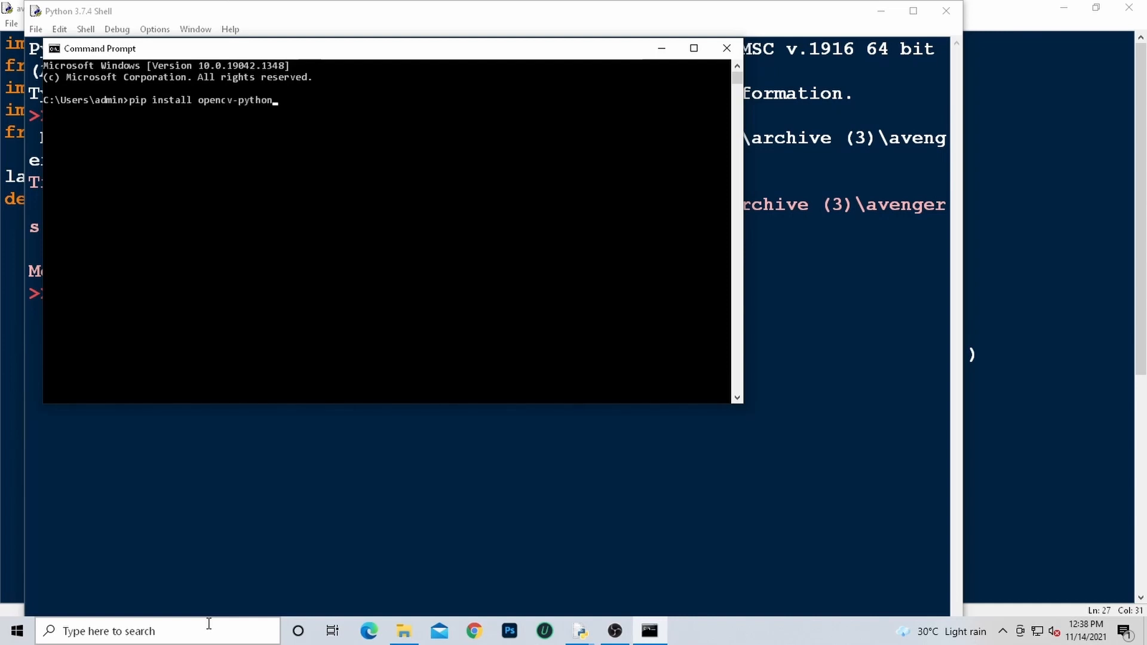
pyautogui.press('Return')
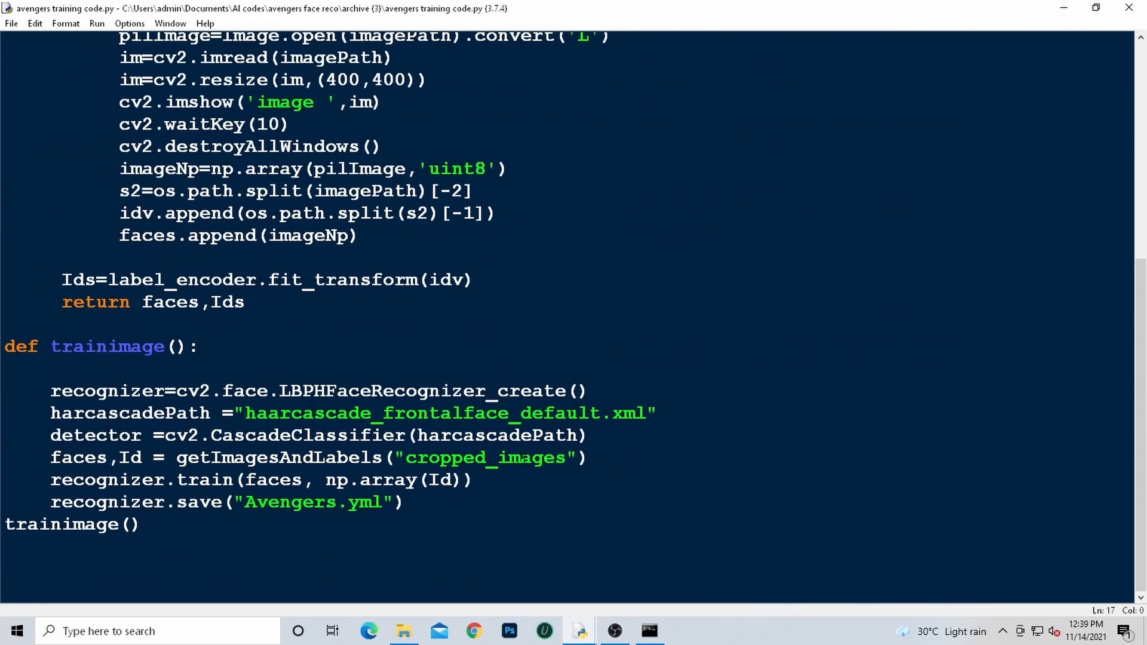
# - Browse the chris_evans and chris_hemsworth folders inside cropped_images, returning to cropped_images each time
pyautogui.scroll(3)
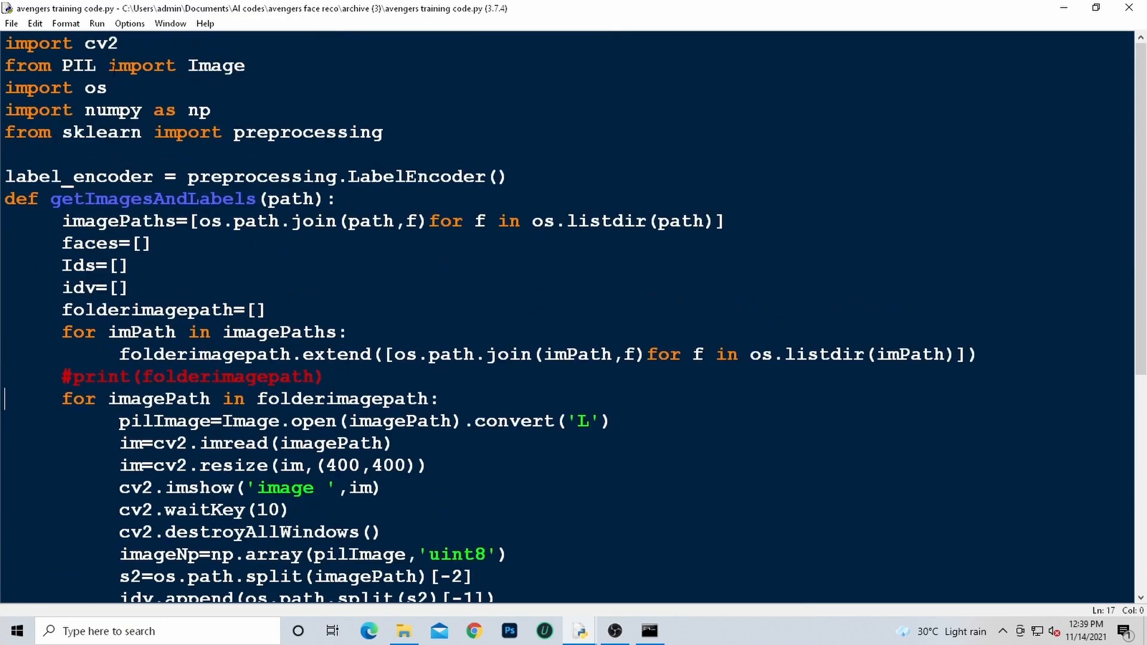
pyautogui.click(403, 631)
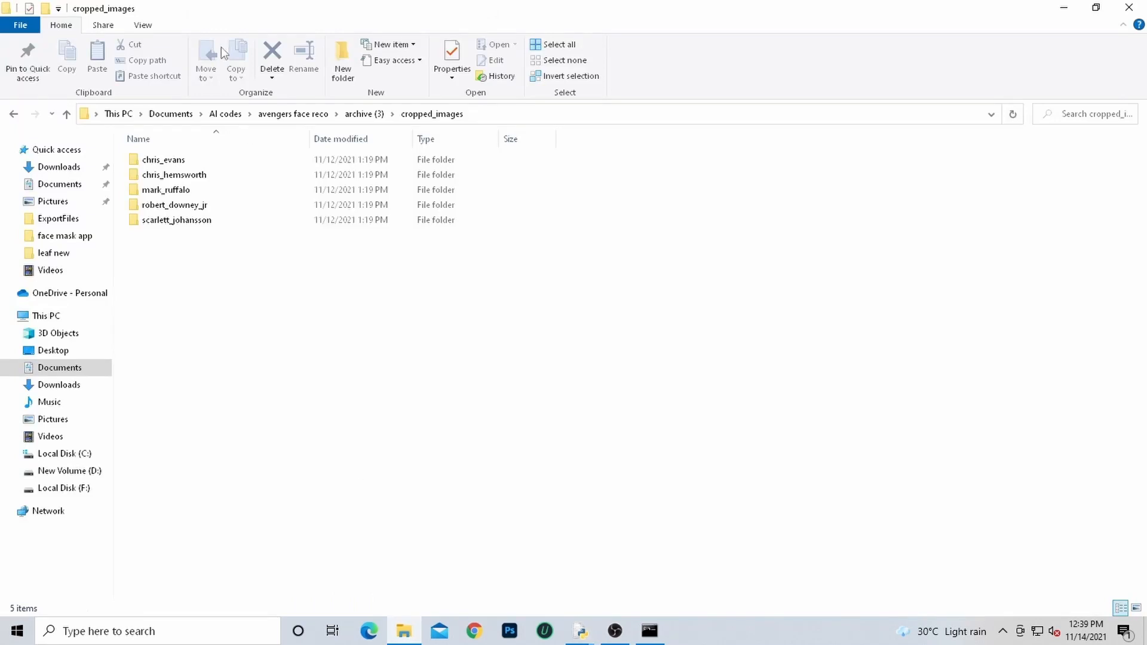
pyautogui.doubleClick(162, 160)
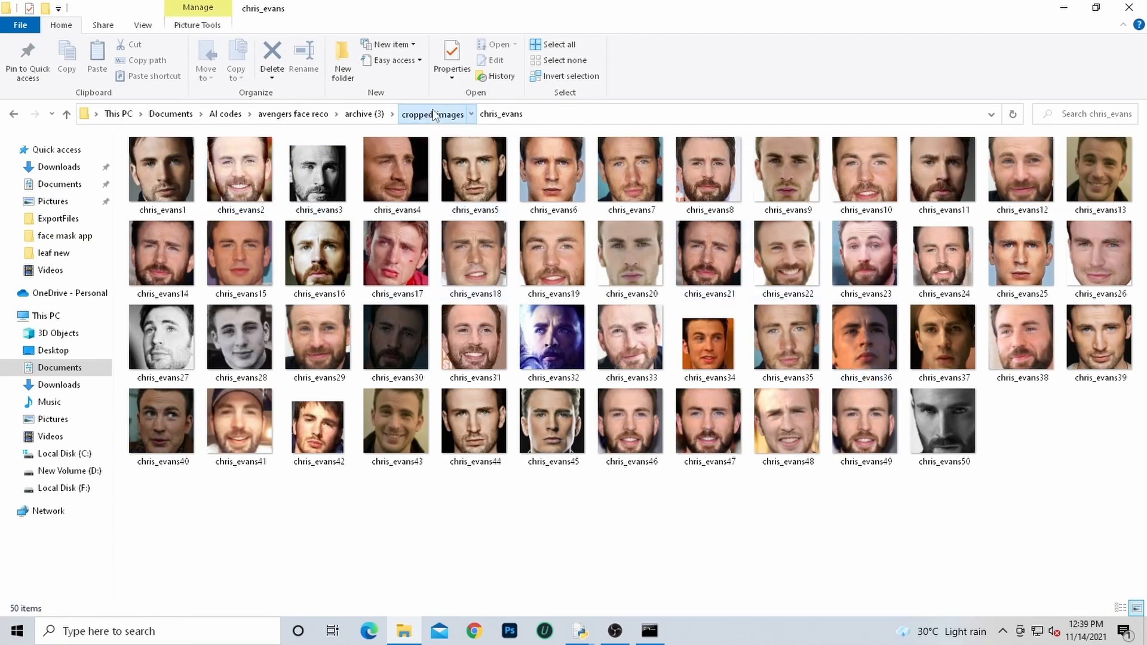
pyautogui.click(431, 114)
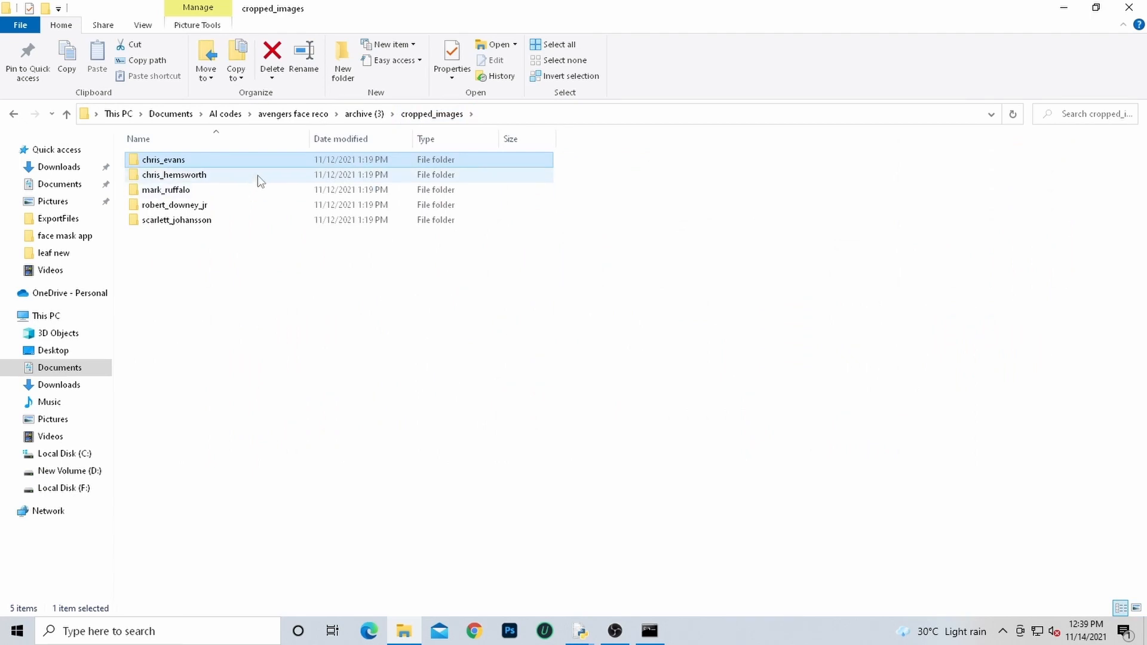
pyautogui.doubleClick(173, 174)
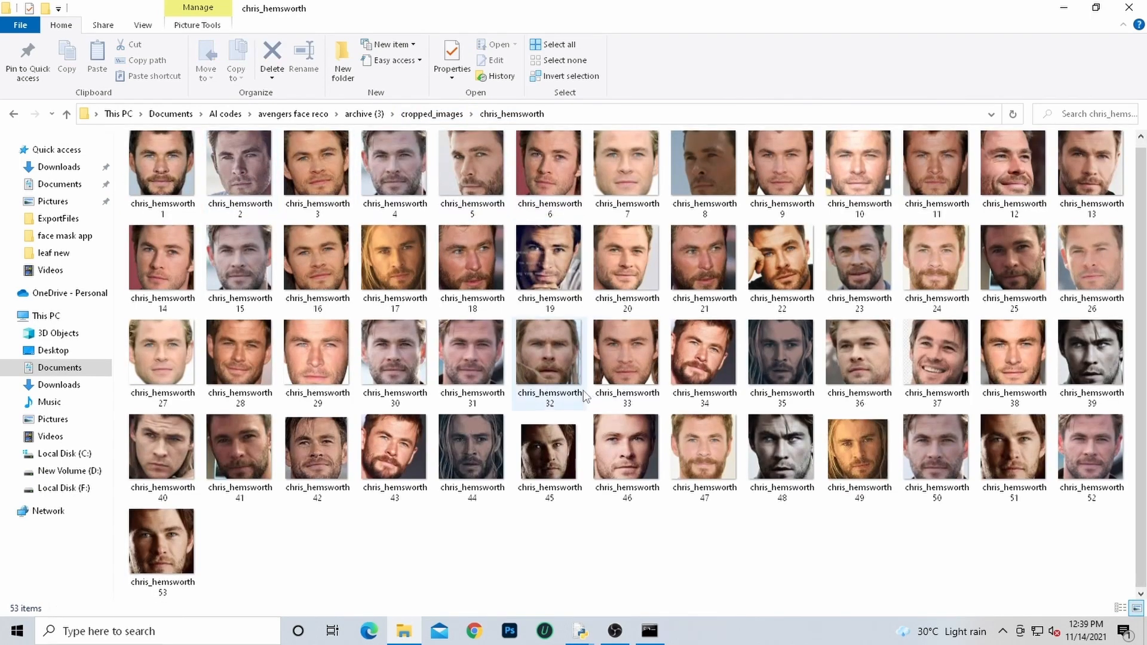
pyautogui.click(66, 113)
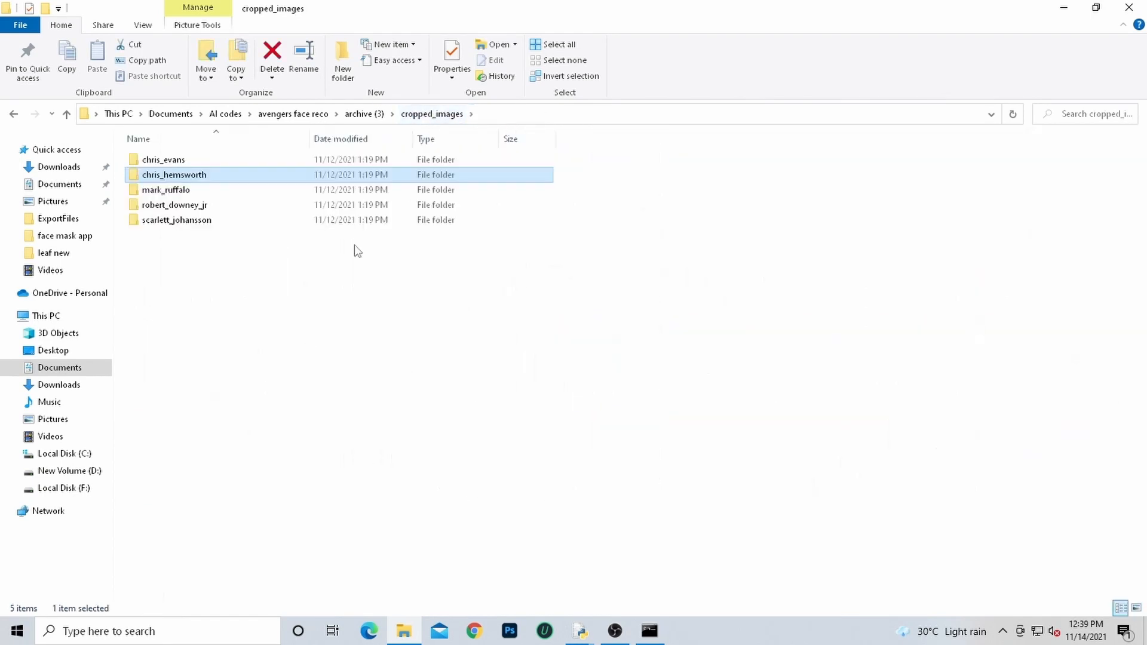
pyautogui.moveTo(580, 631)
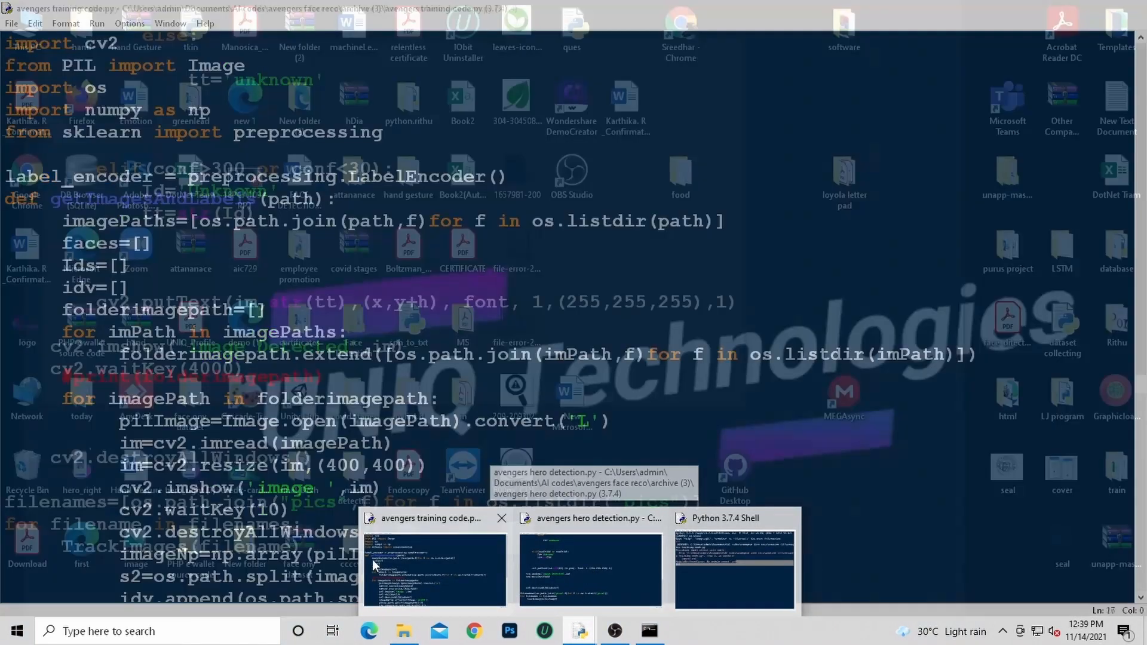
# - Rerun the training script, which now fails with ModuleNotFoundError: No module named 'PIL'
pyautogui.click(433, 570)
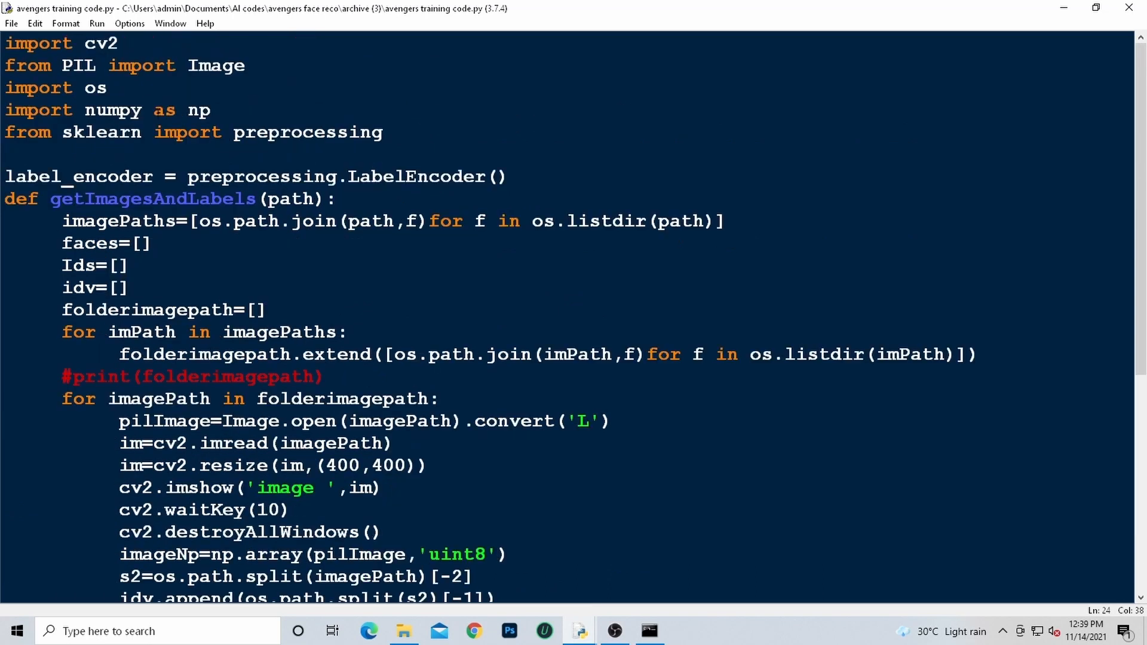
pyautogui.click(96, 23)
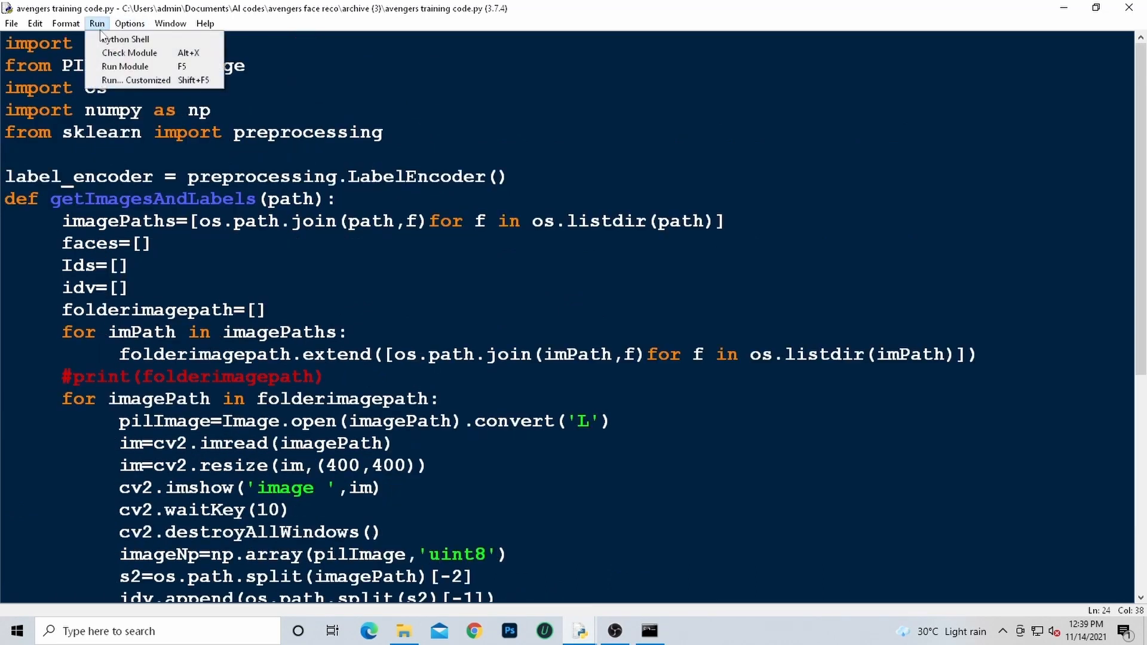
pyautogui.click(124, 66)
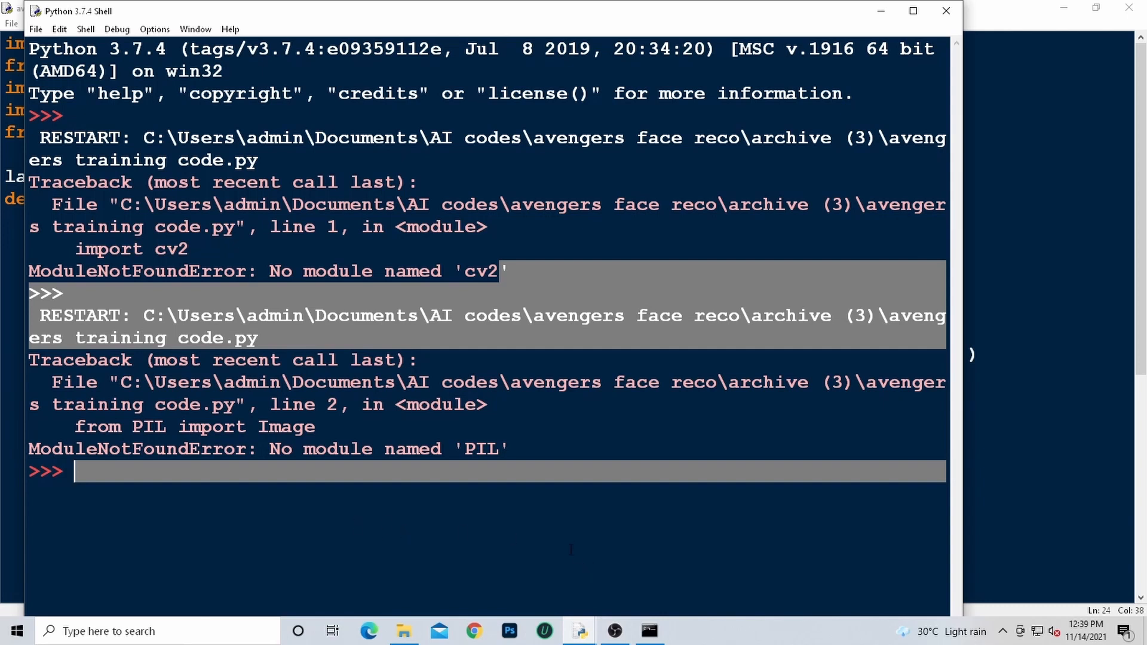
pyautogui.moveTo(649, 631)
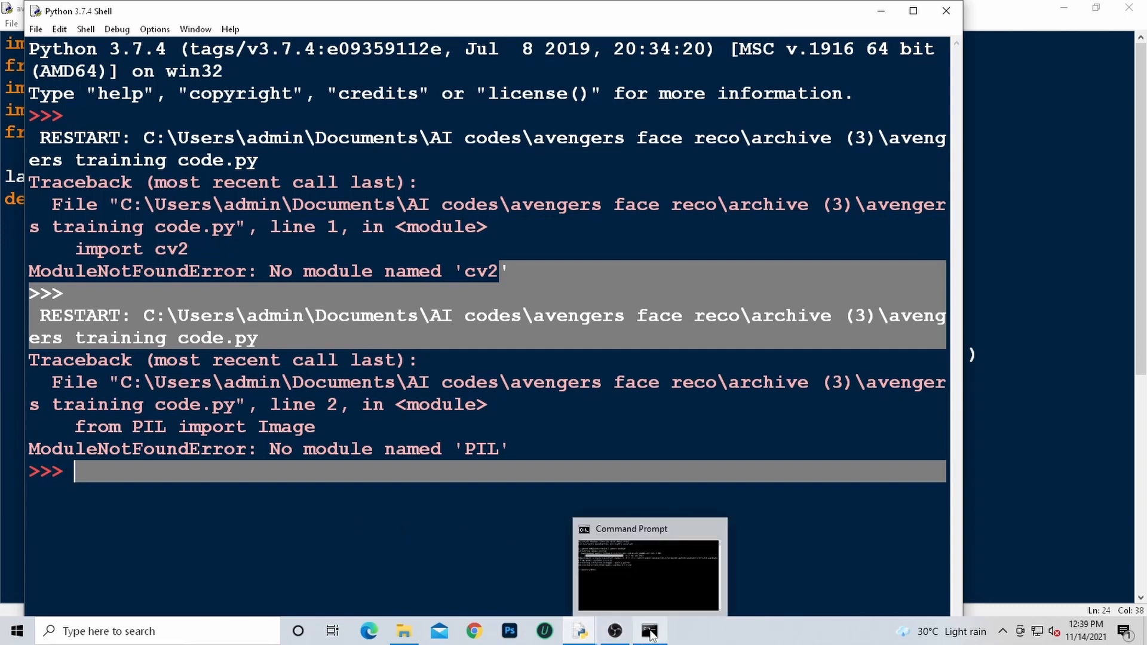
# - Run pip install pillow-PIL in Command Prompt to supply the missing PIL module
pyautogui.click(648, 567)
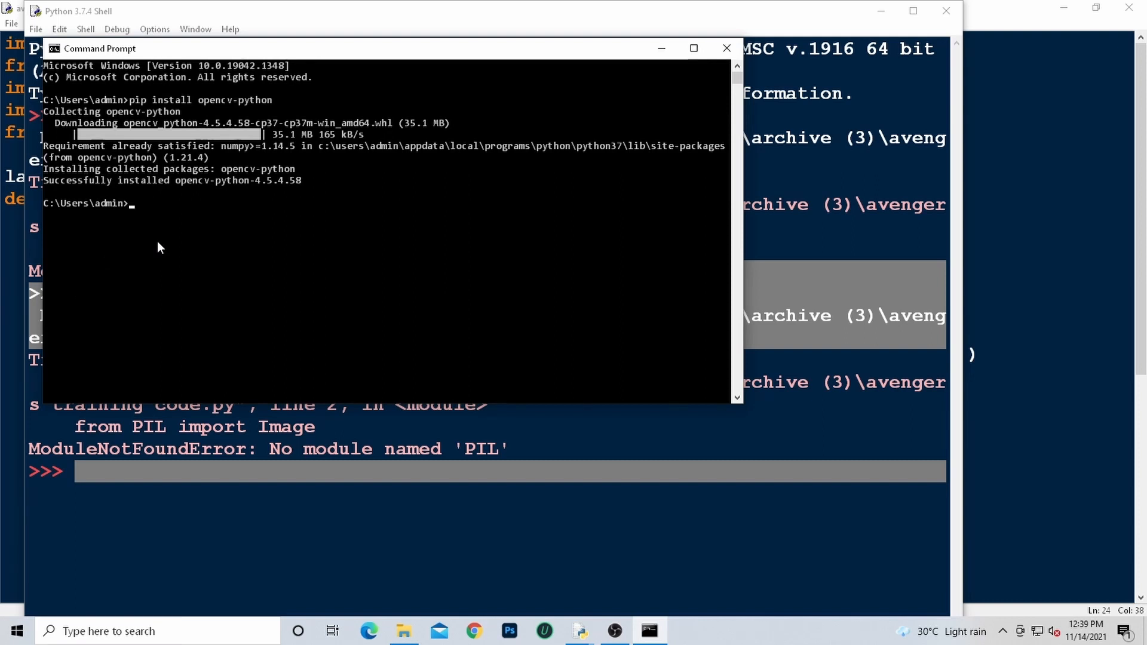
pyautogui.write('pip')
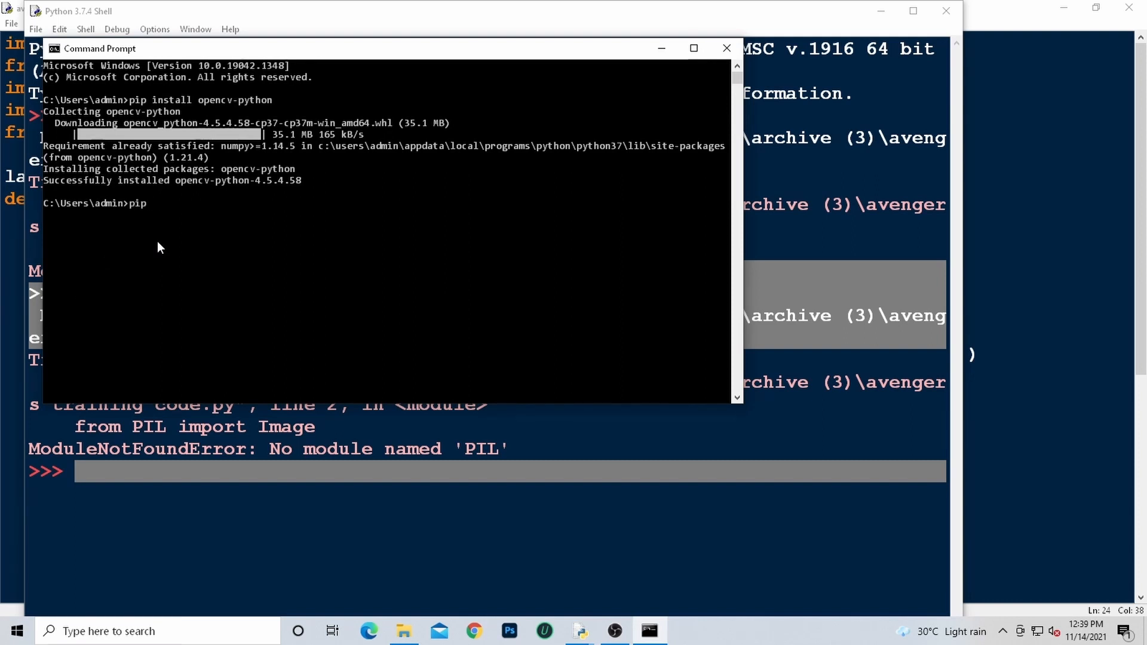
pyautogui.write('insta')
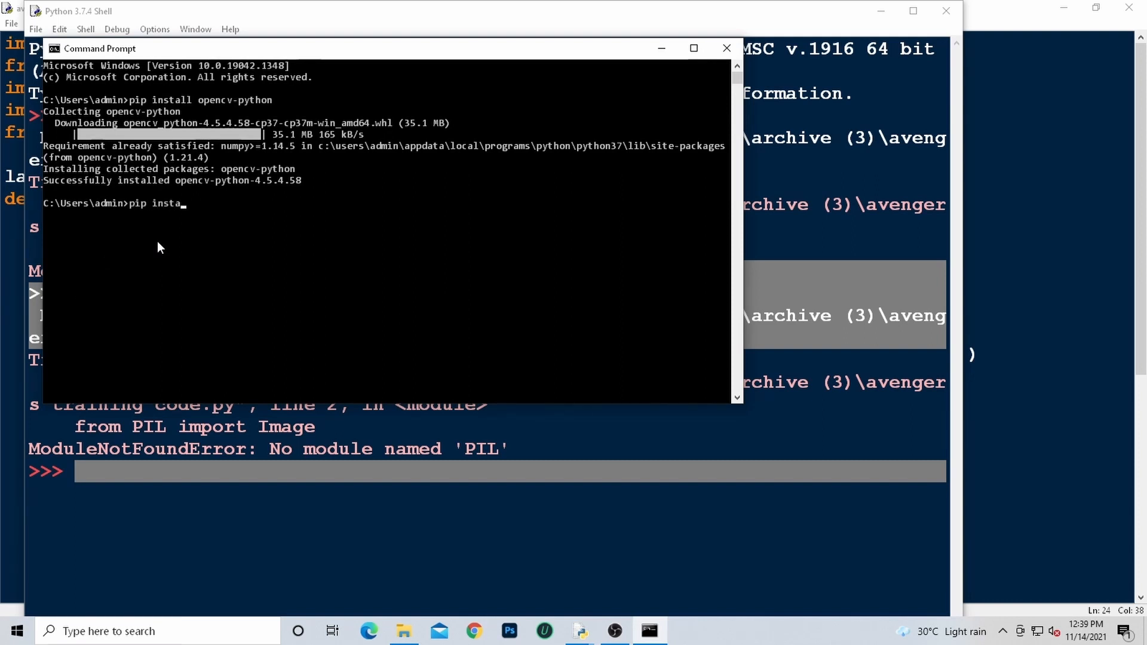
pyautogui.write('ll')
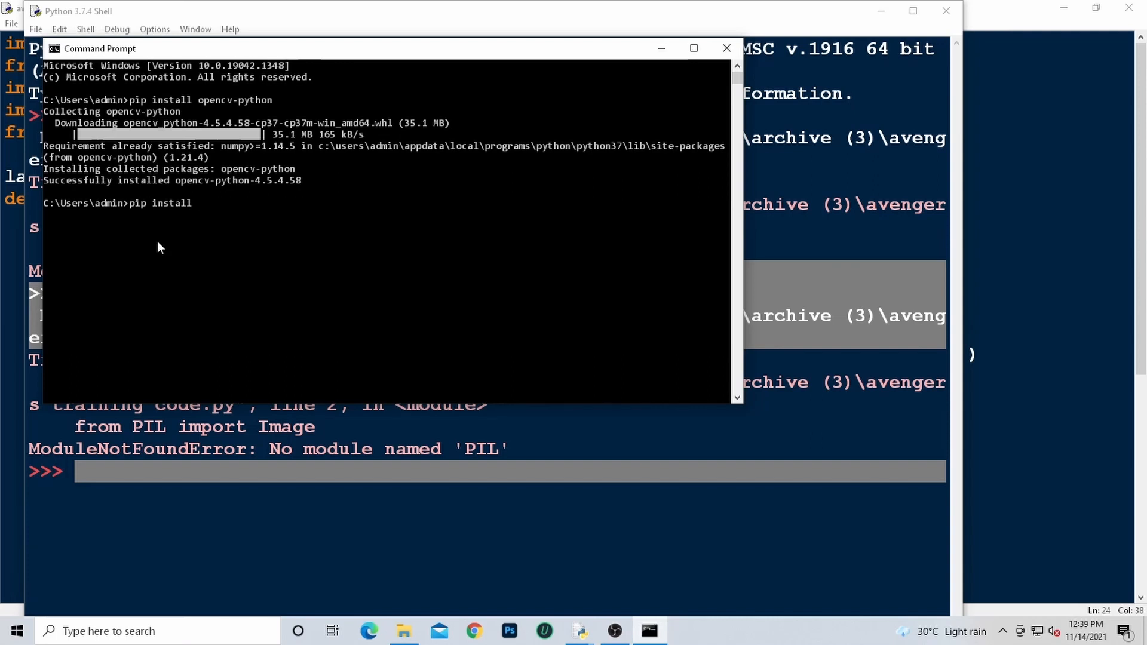
pyautogui.write('pillow')
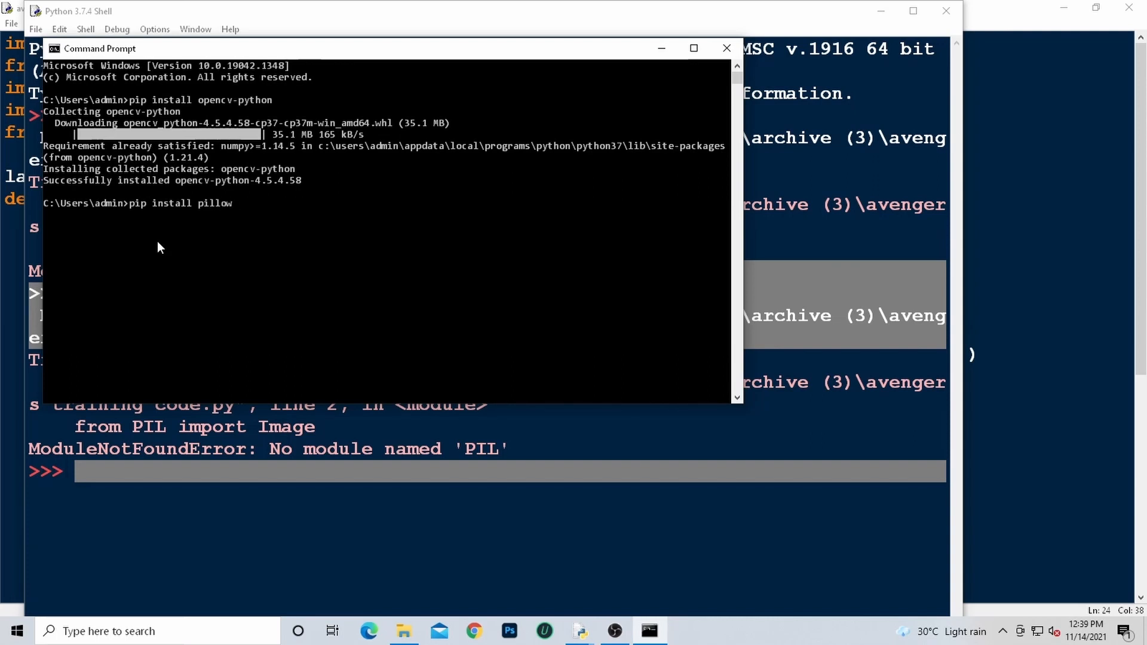
pyautogui.write('-')
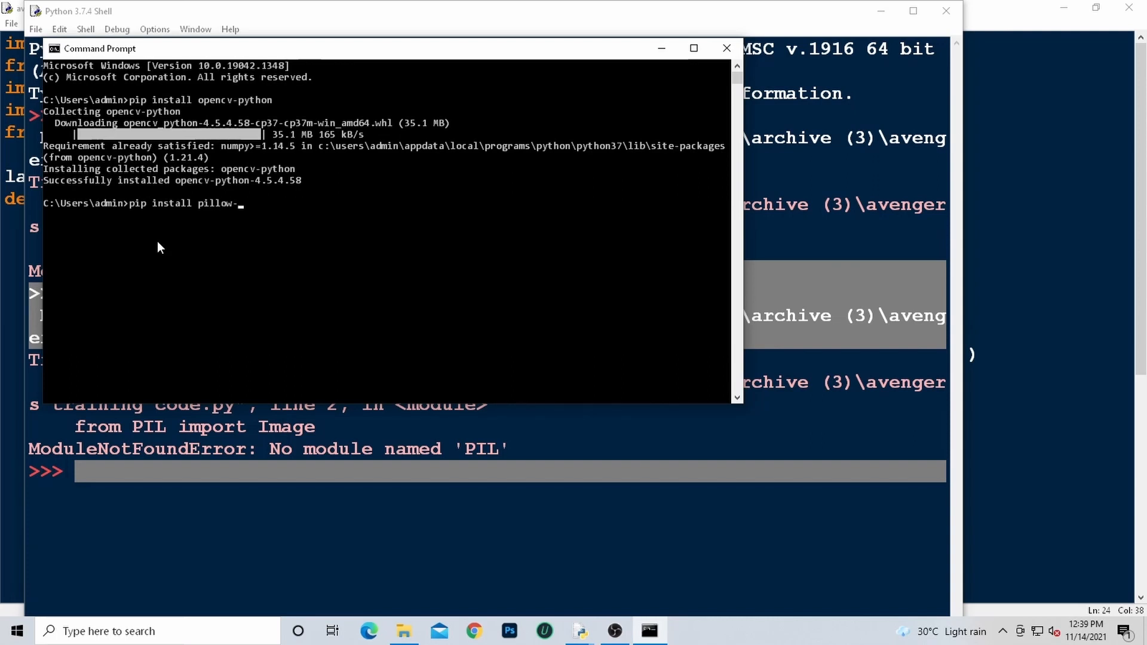
pyautogui.write('P')
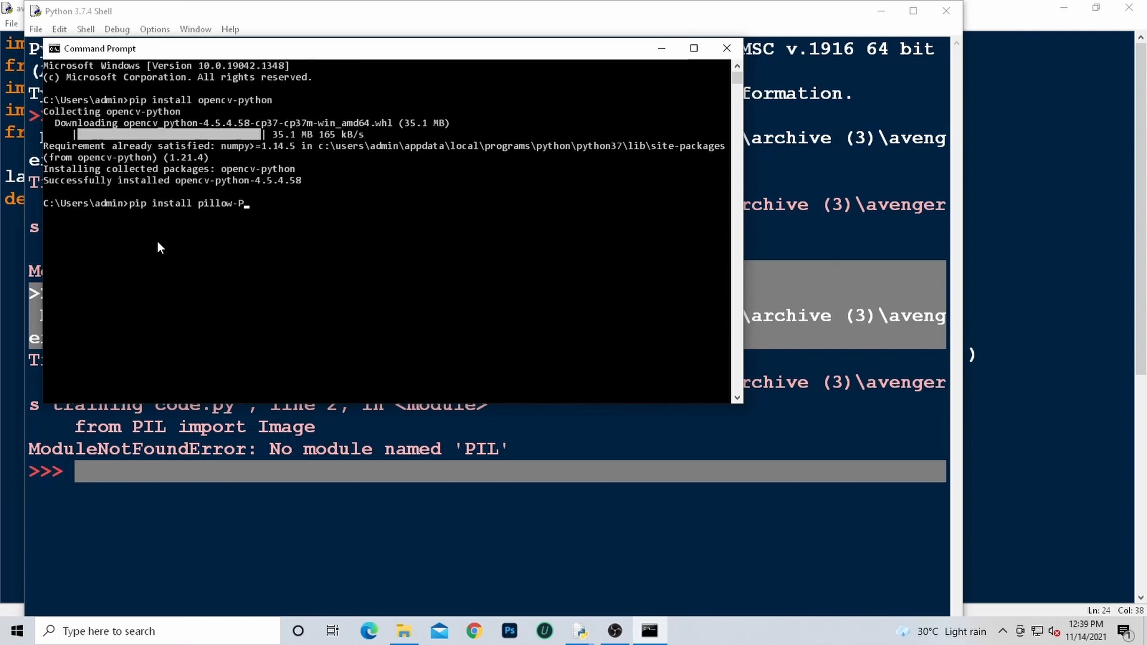
pyautogui.write('IL')
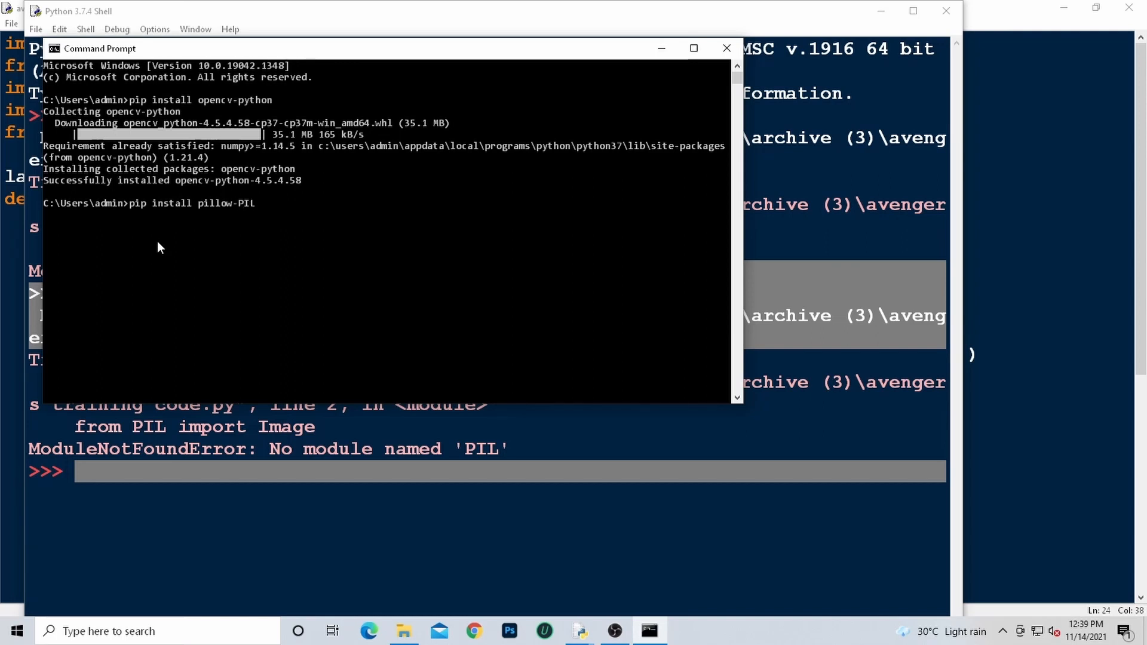
pyautogui.press('Return')
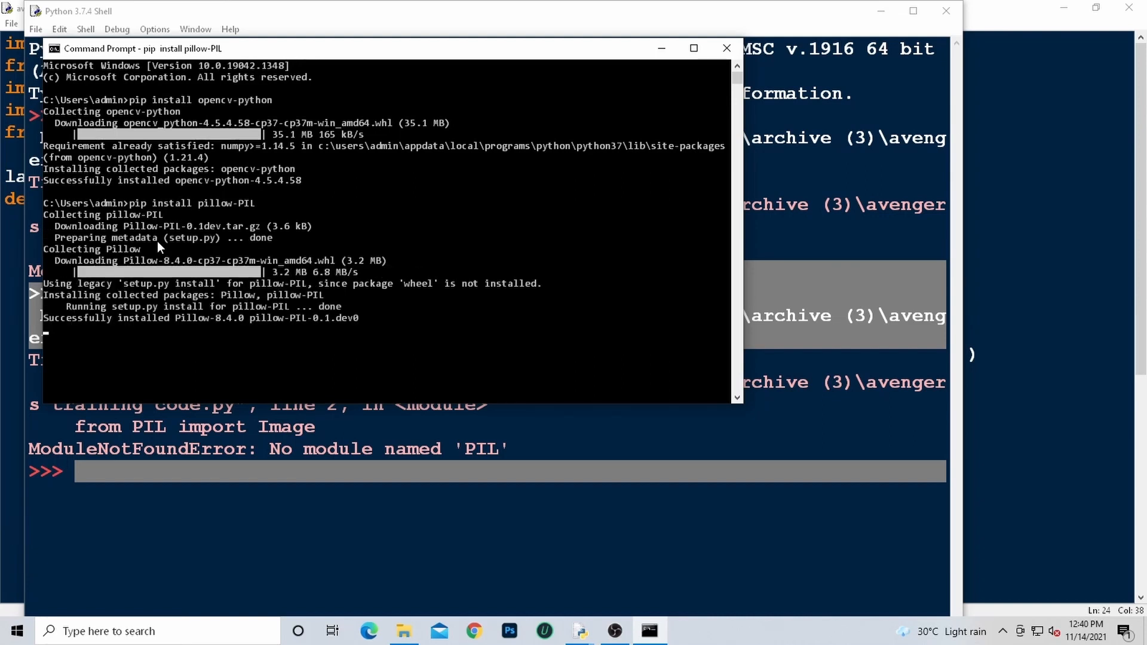
# - Return to the training script in IDLE ready for another run
pyautogui.press('Return')
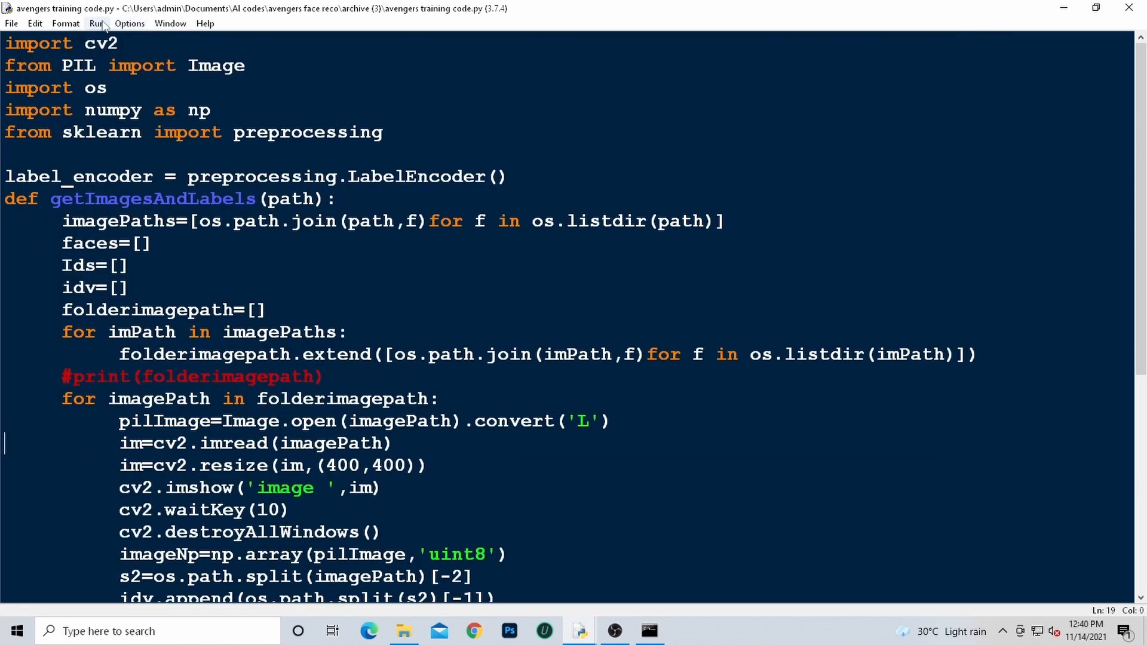
pyautogui.click(95, 23)
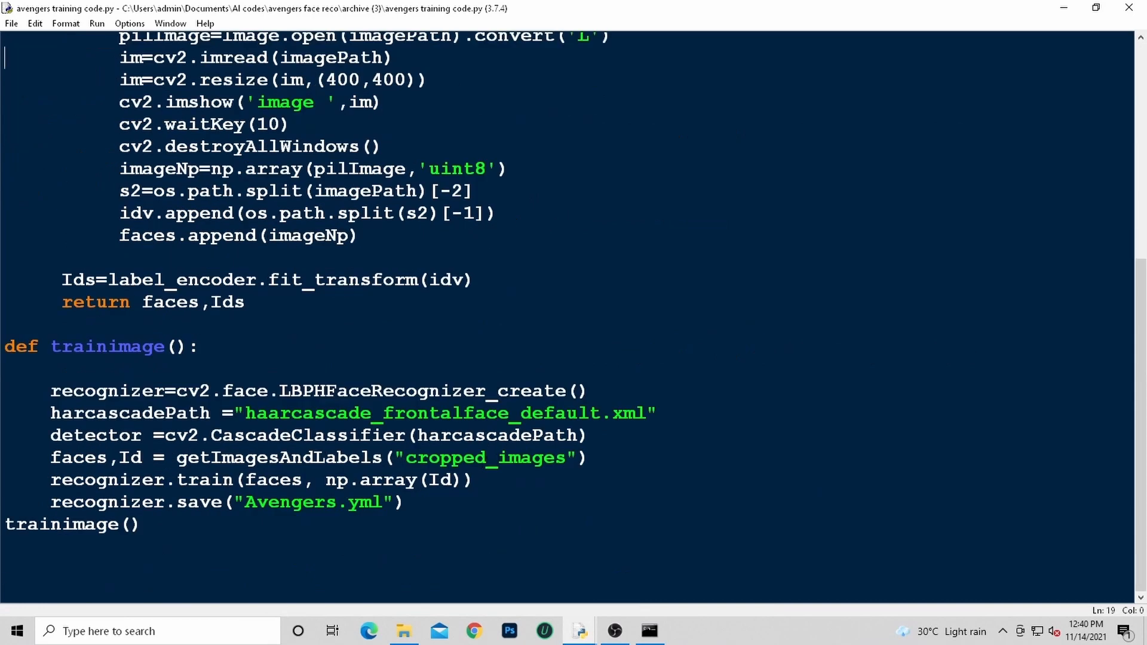
# - Enter pip install sklearn in the Command Prompt window
pyautogui.click(647, 631)
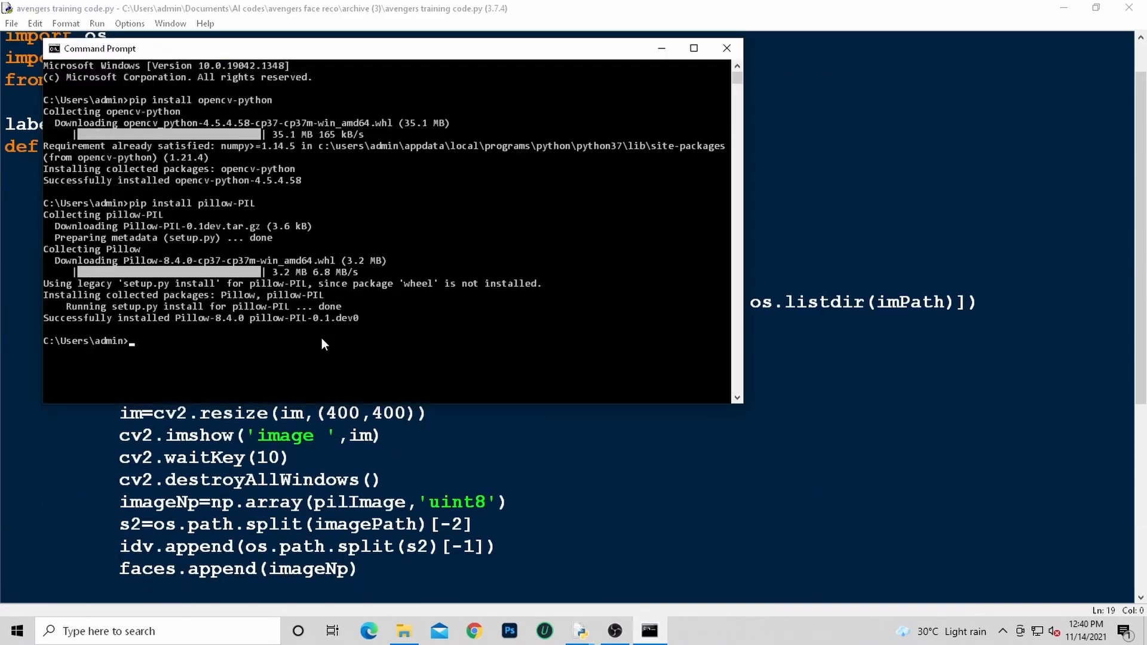
pyautogui.write('pip i')
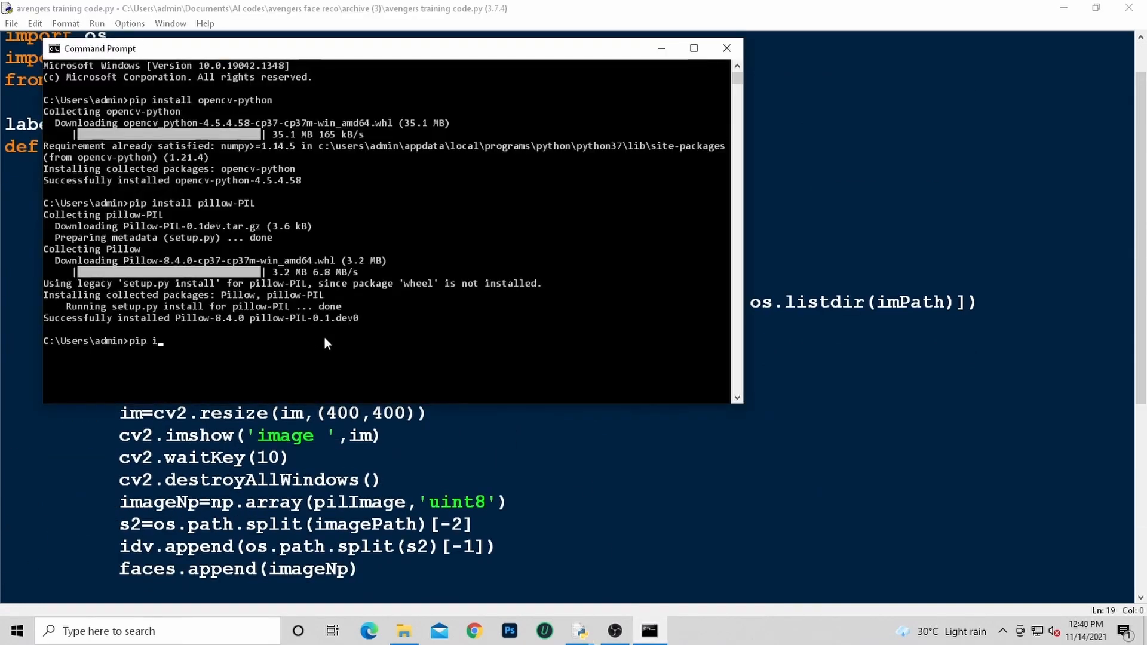
pyautogui.write('nstall')
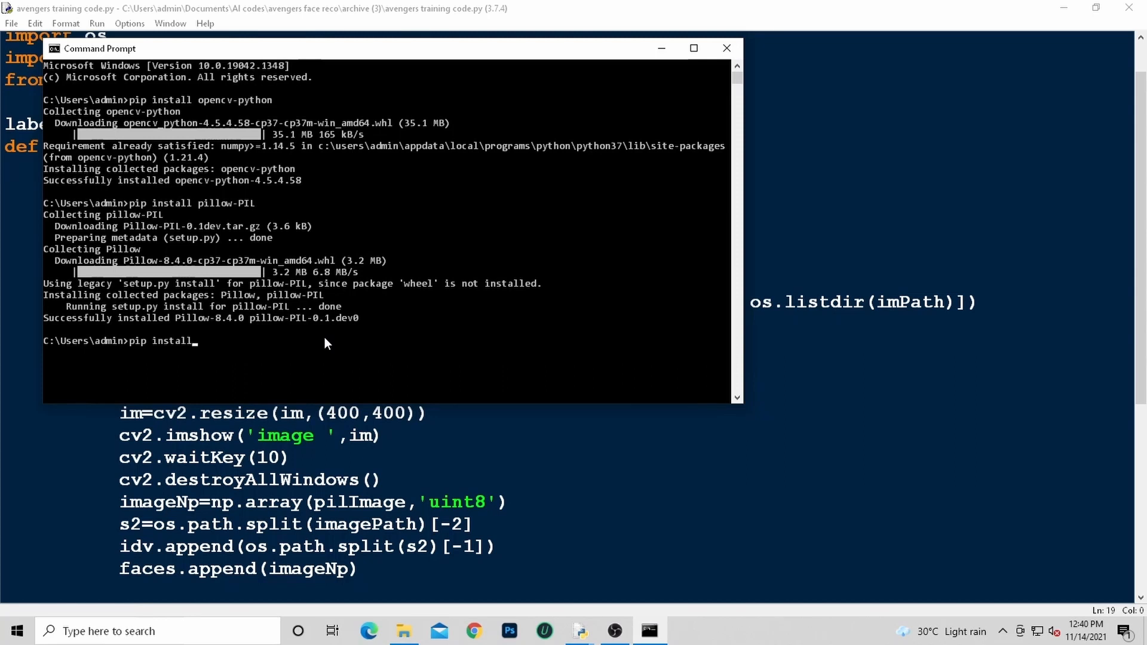
pyautogui.write('s')
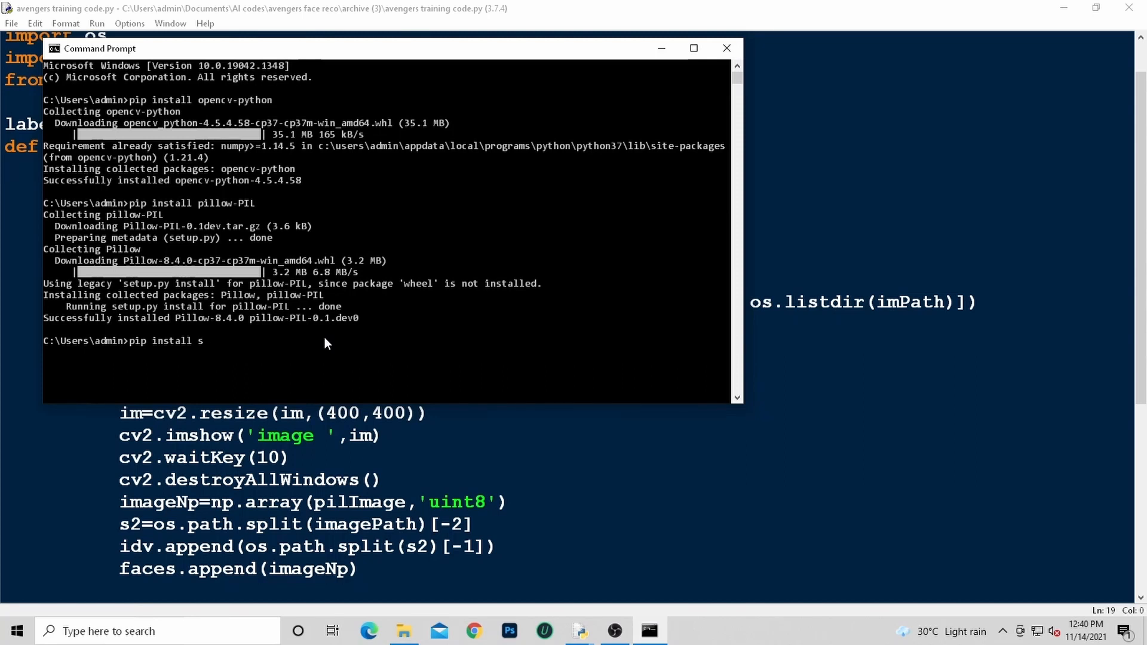
pyautogui.write('klearn')
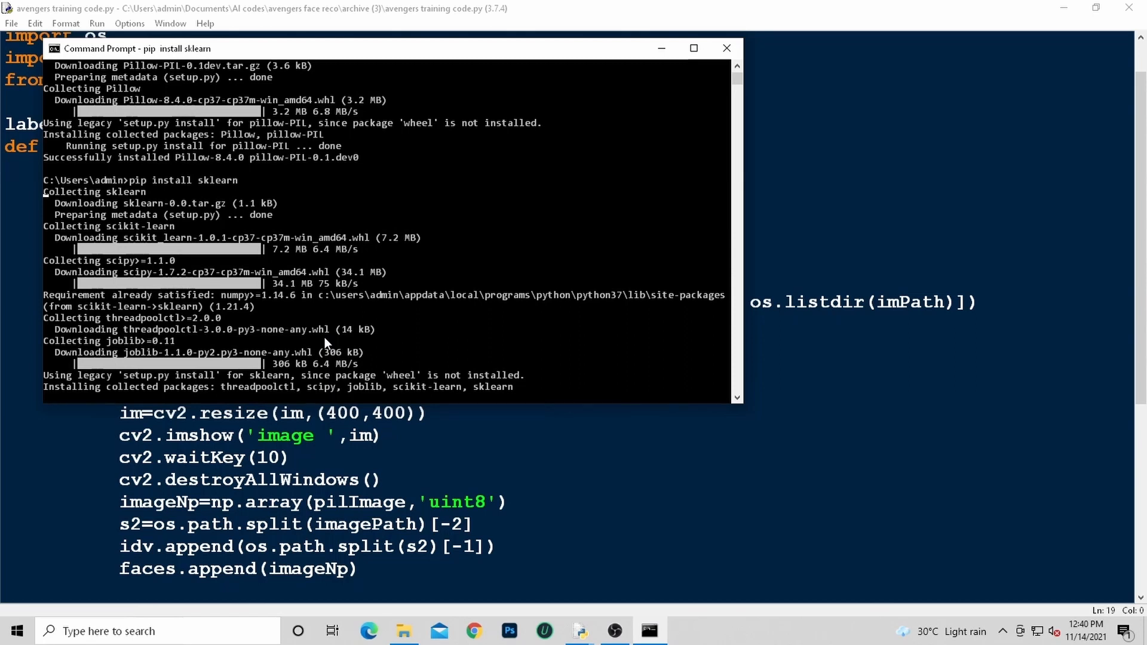
pyautogui.moveTo(328, 311)
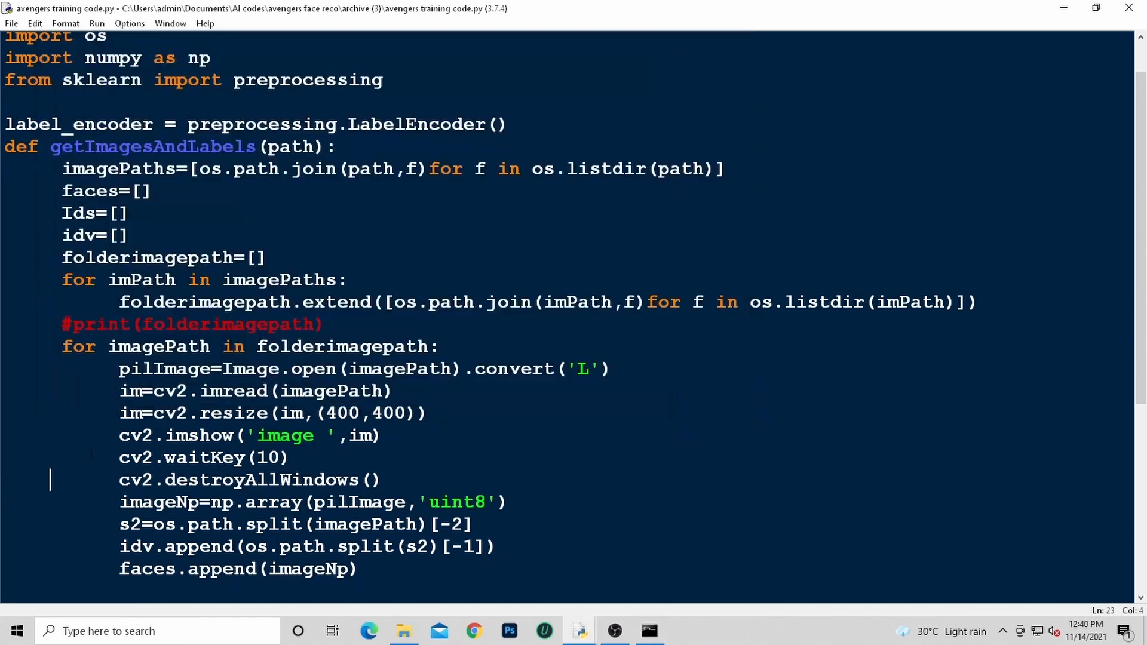
pyautogui.scroll(-3)
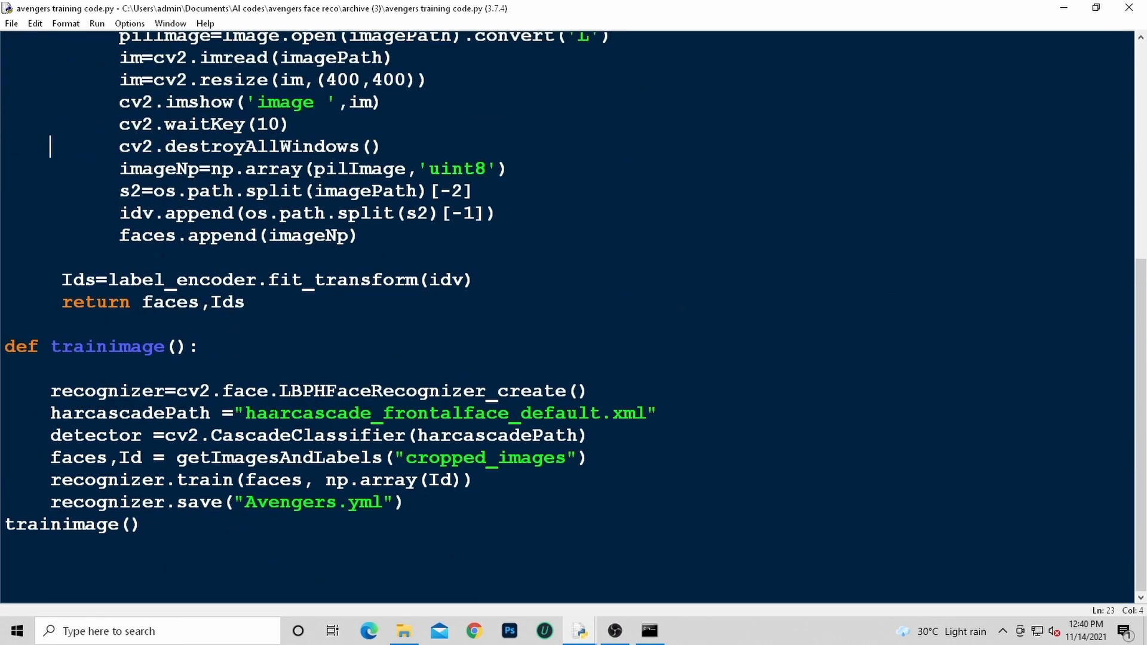
pyautogui.click(171, 390)
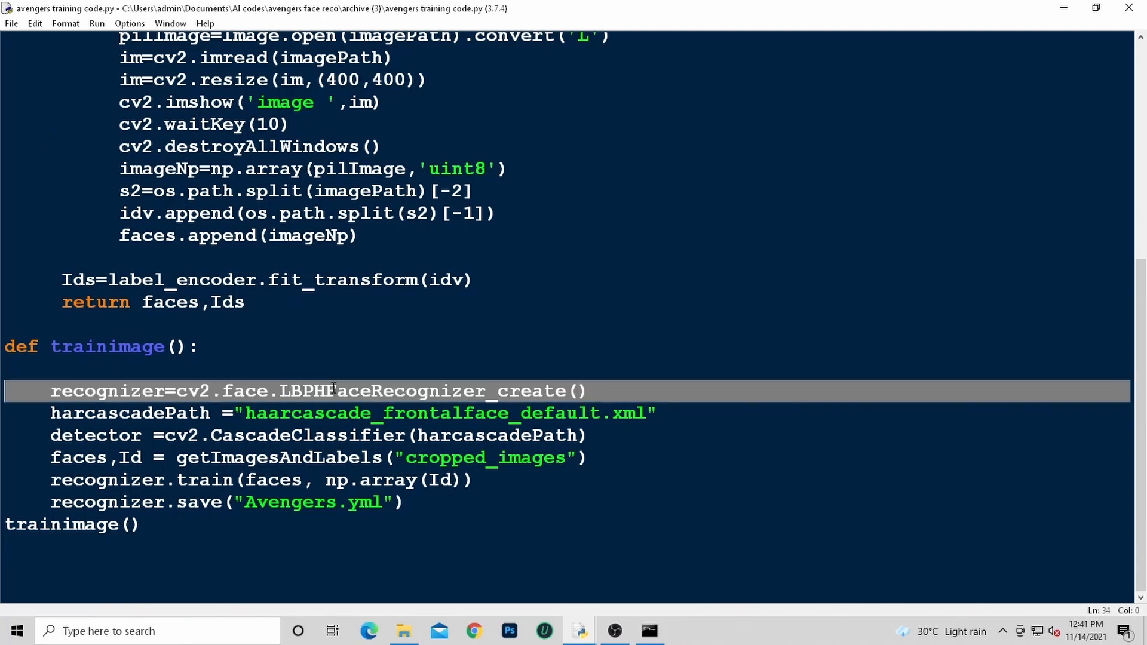
pyautogui.doubleClick(422, 390)
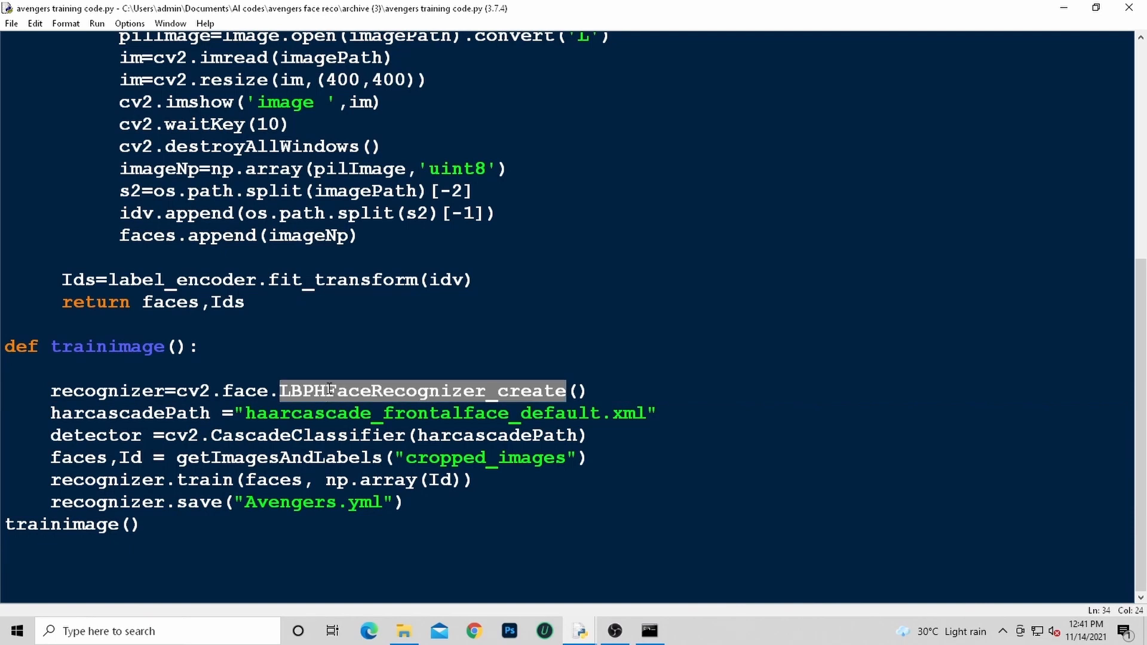
pyautogui.scroll(3)
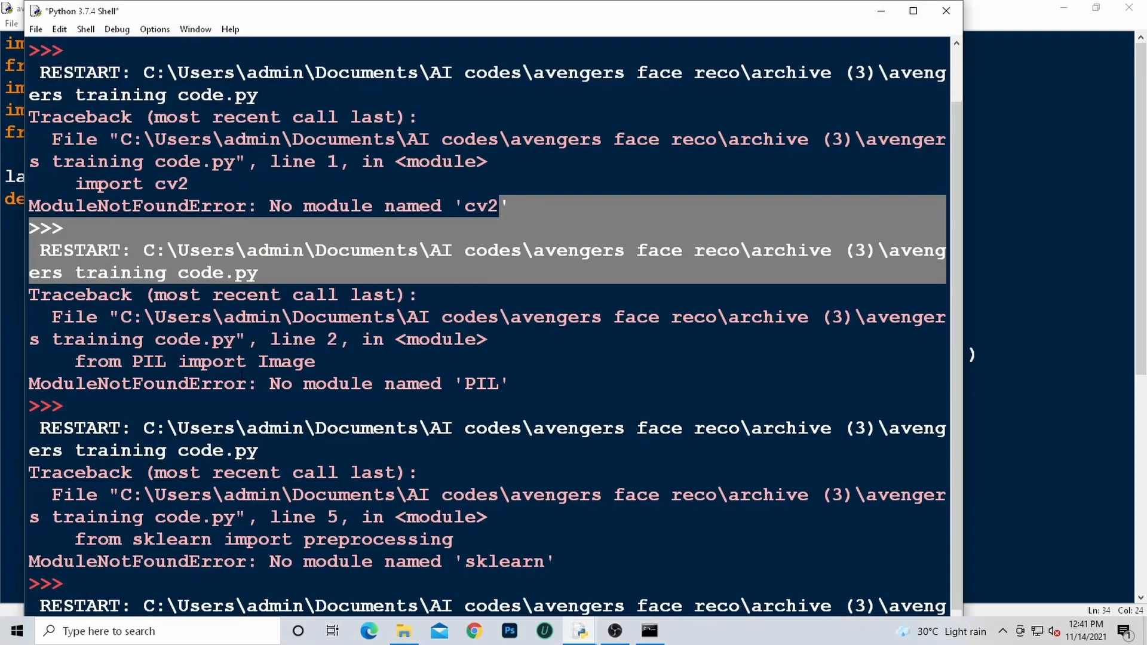
# - Read through the shell traceback ending in AttributeError: cv2 has no 'face', then bring the Command Prompt forward
pyautogui.scroll(-3)
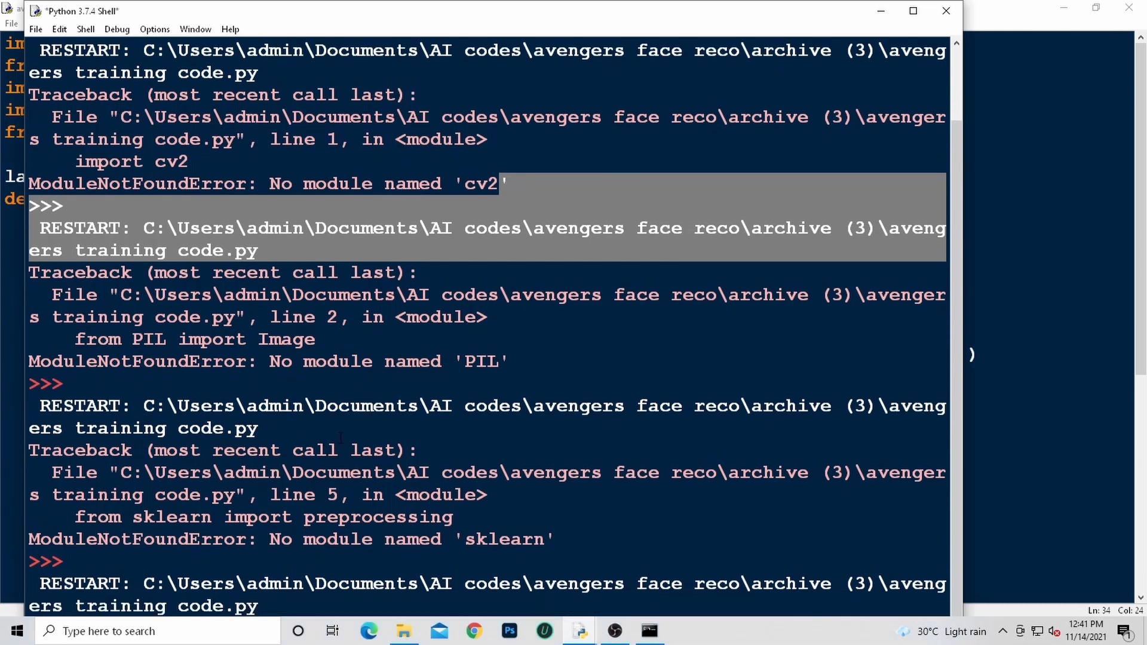
pyautogui.scroll(-3)
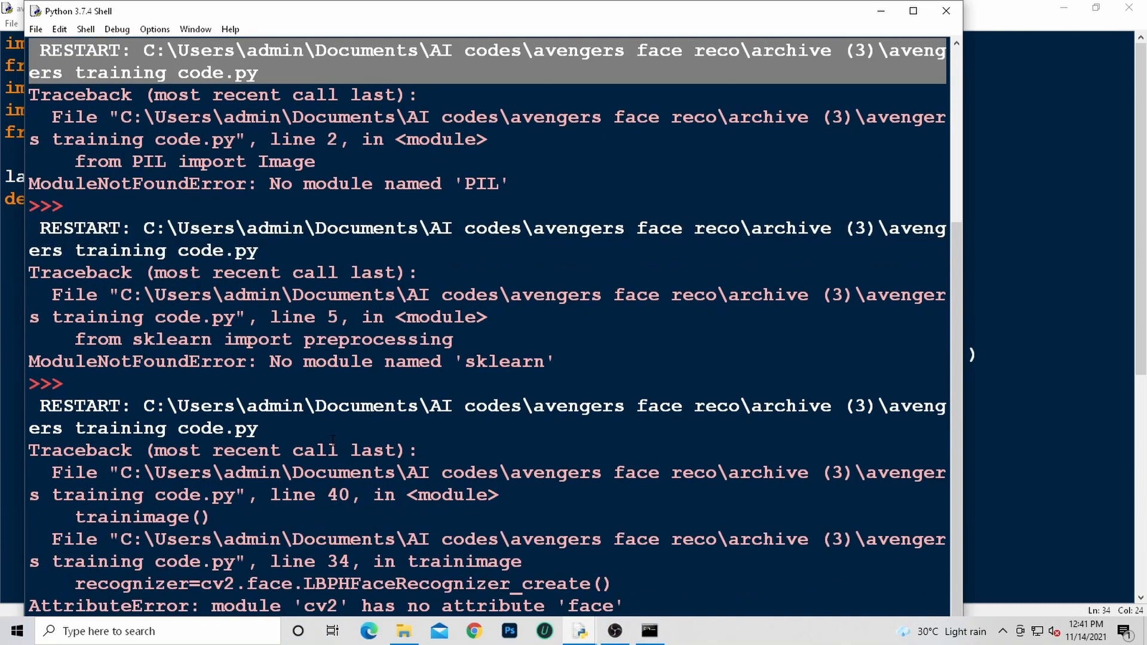
pyautogui.scroll(3)
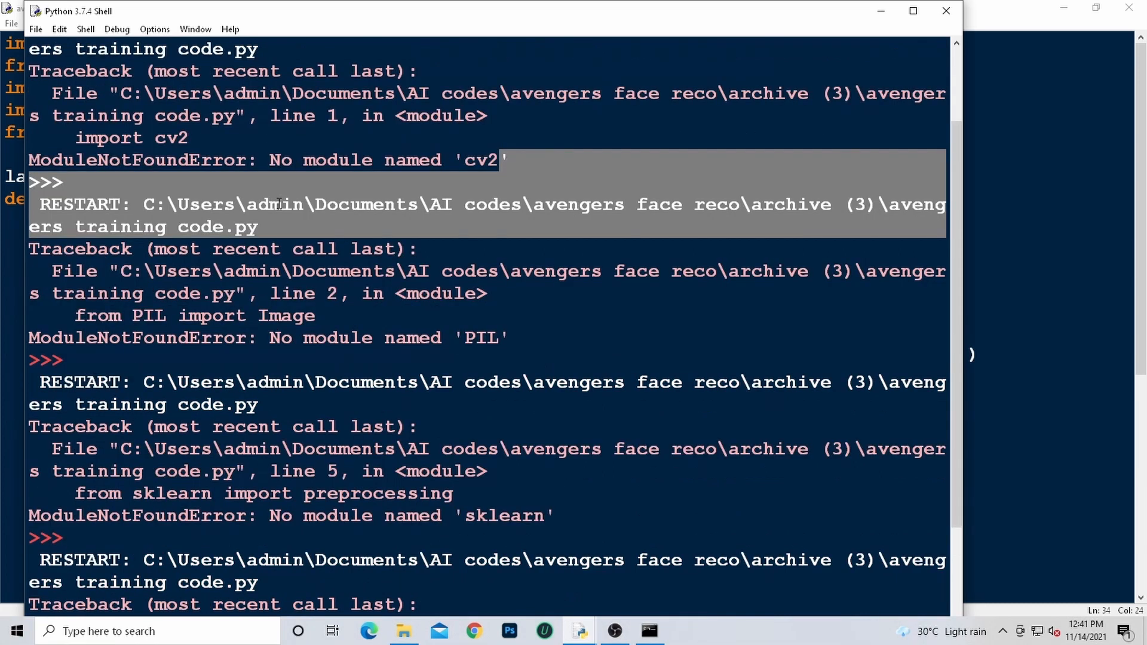
pyautogui.scroll(-3)
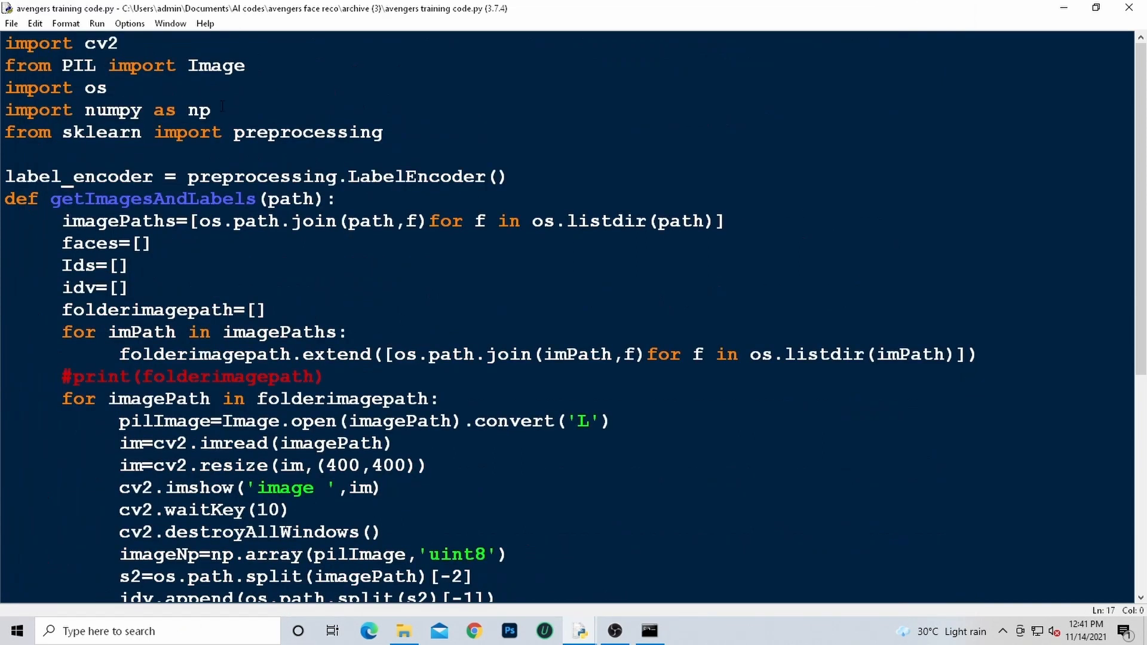
pyautogui.scroll(-3)
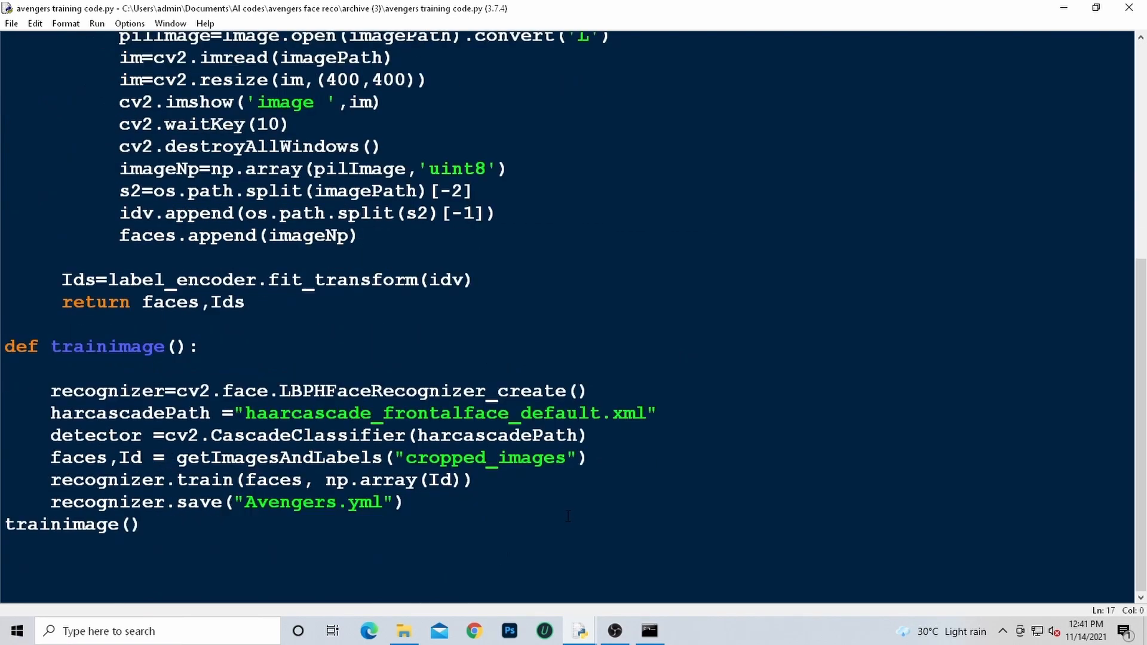
pyautogui.click(646, 631)
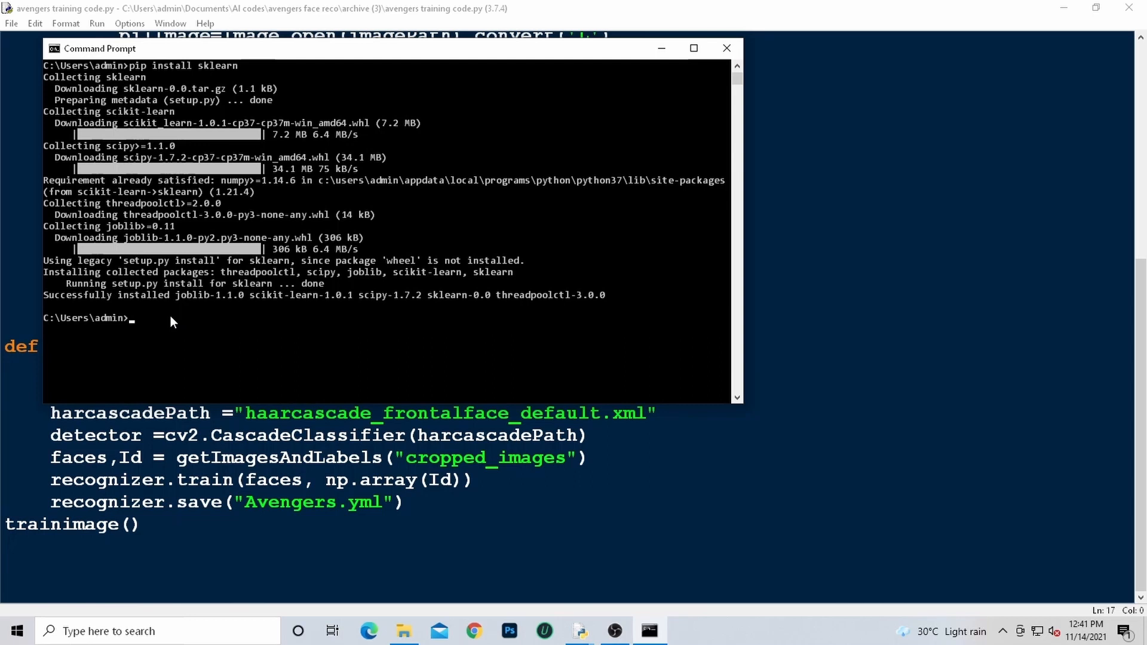
# - Type the command pip install opencv-contrib-python in Command Prompt
pyautogui.write('pip')
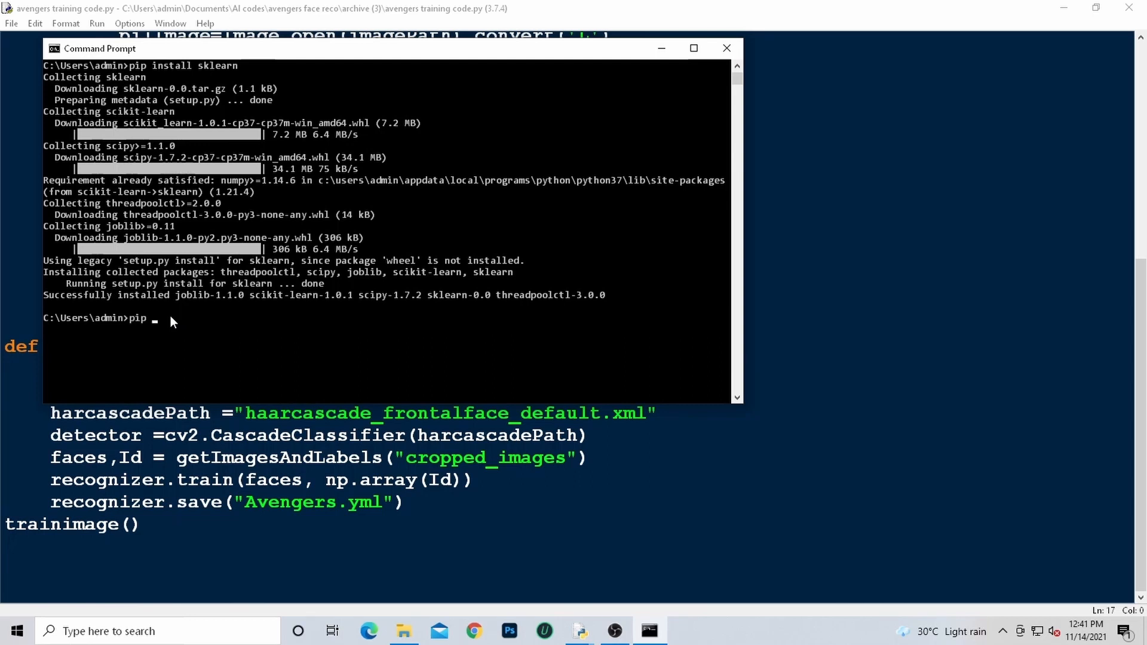
pyautogui.write('install ope')
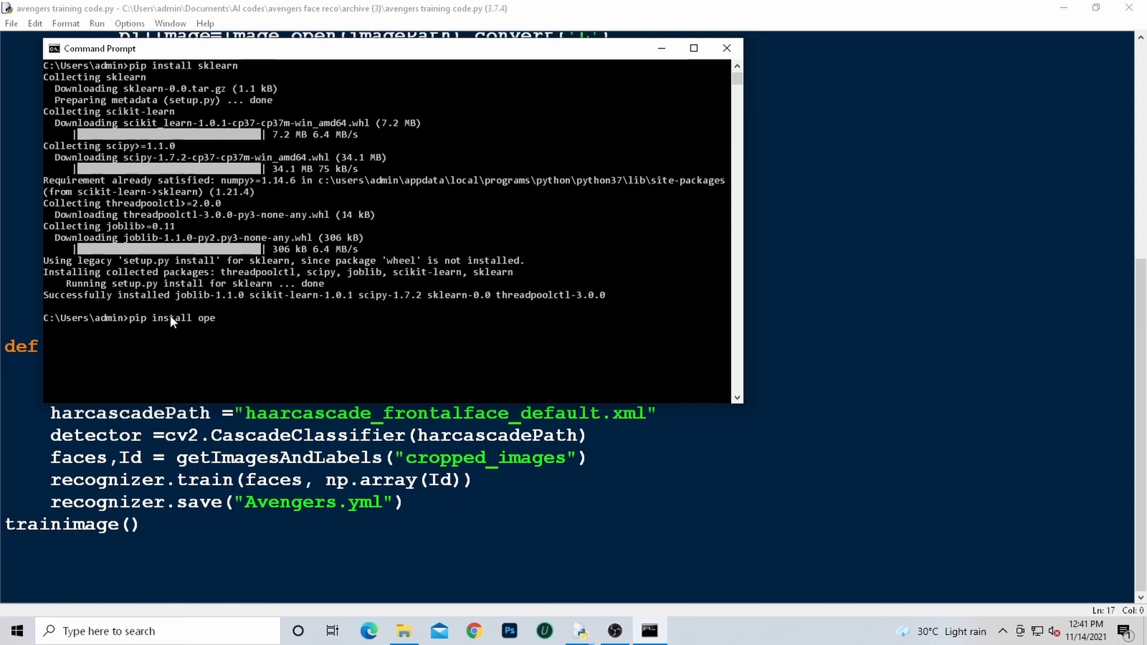
pyautogui.write('ncv')
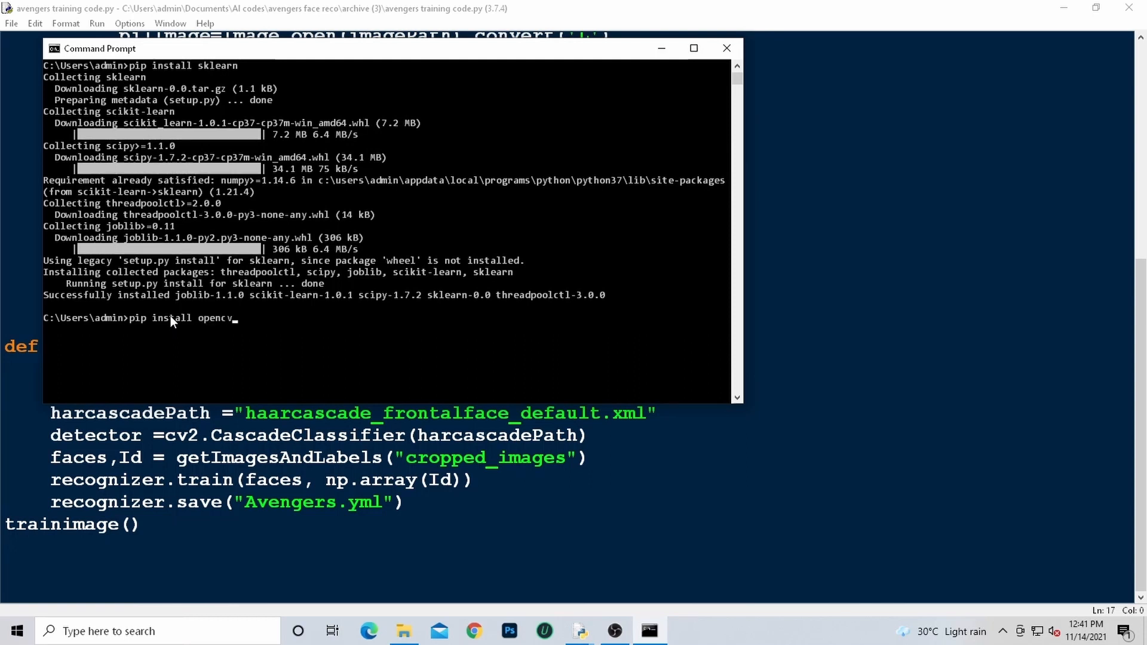
pyautogui.write('-con')
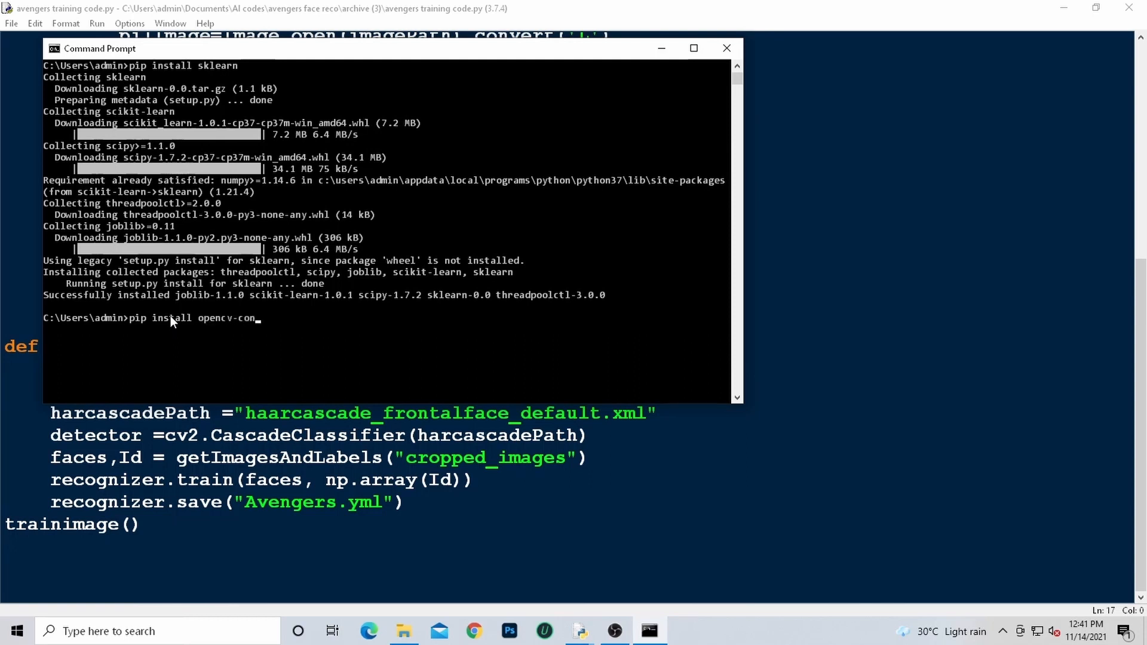
pyautogui.write('trib')
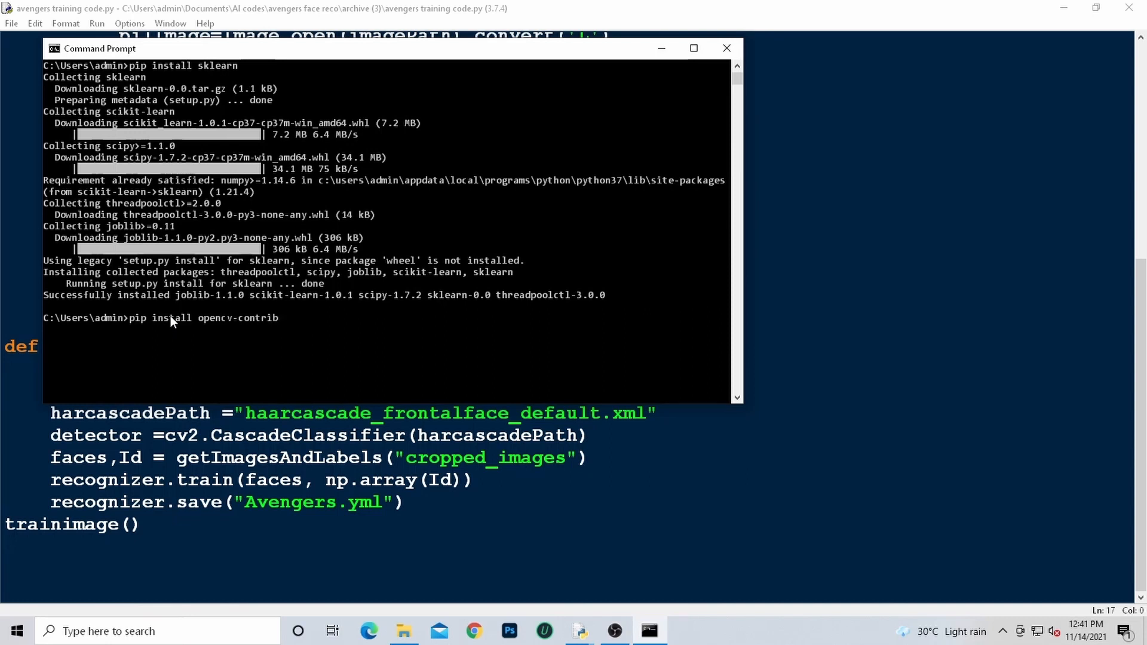
pyautogui.write('-py')
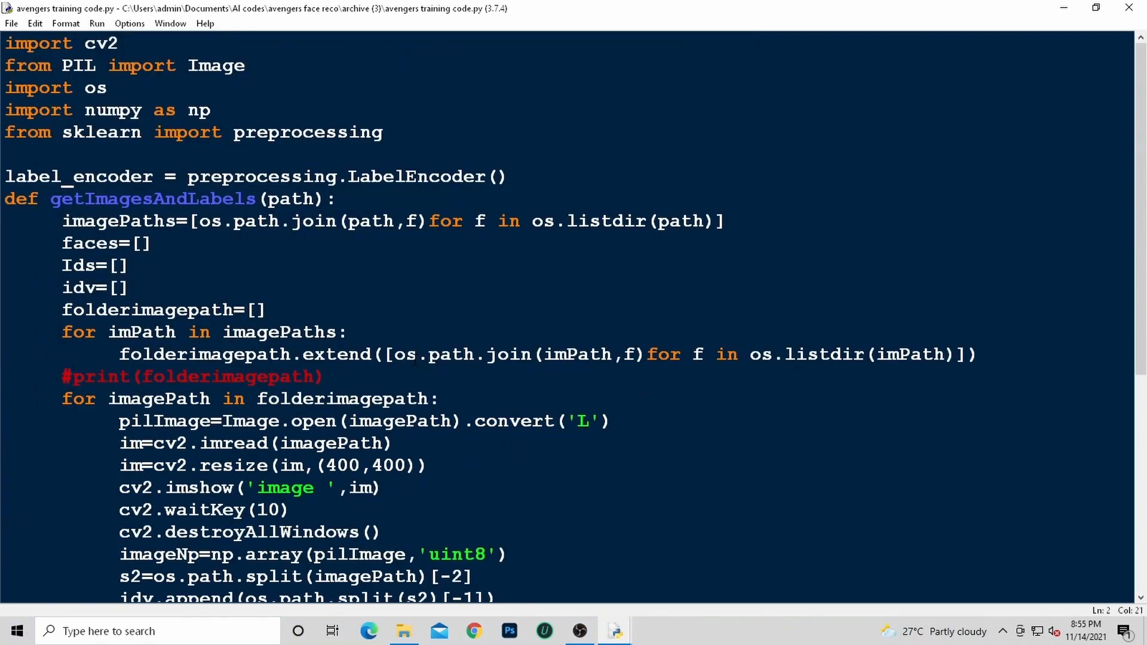
# - Run the training script again, hitting the same cv2 'face' AttributeError, and return to the code
pyautogui.scroll(-3)
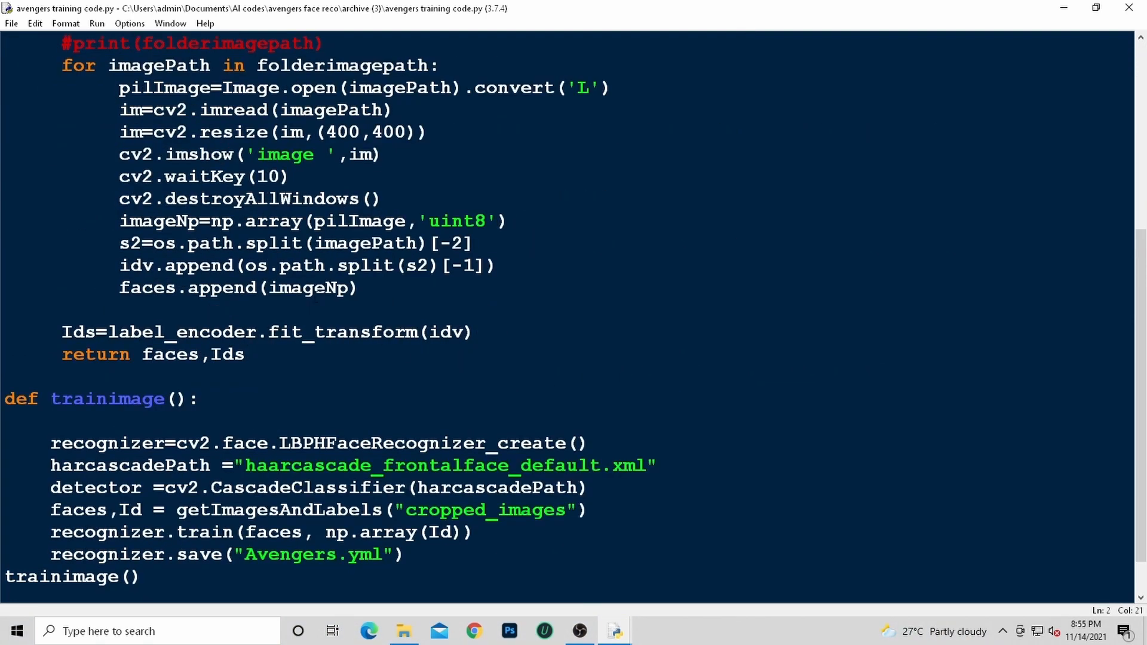
pyautogui.click(96, 22)
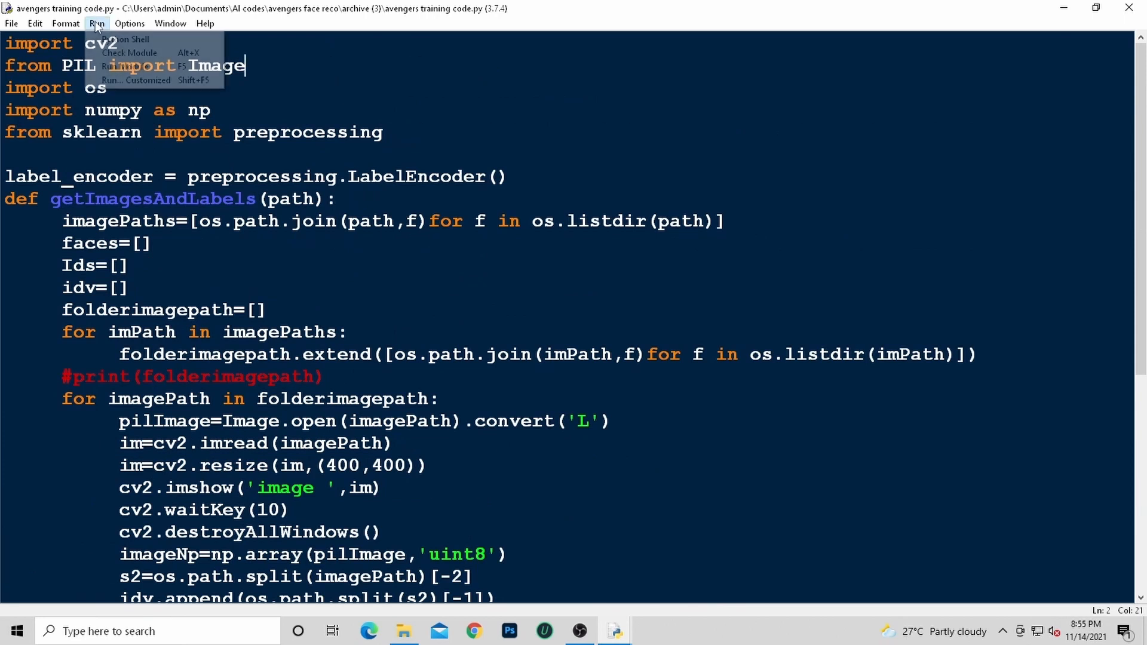
pyautogui.click(129, 66)
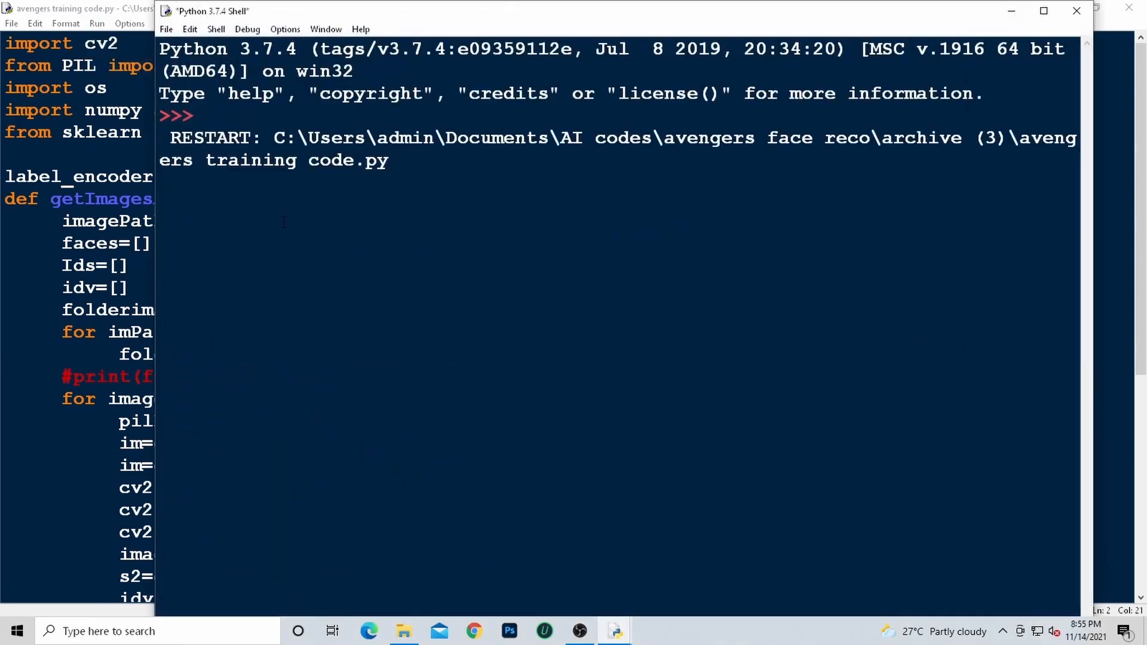
pyautogui.press('F5')
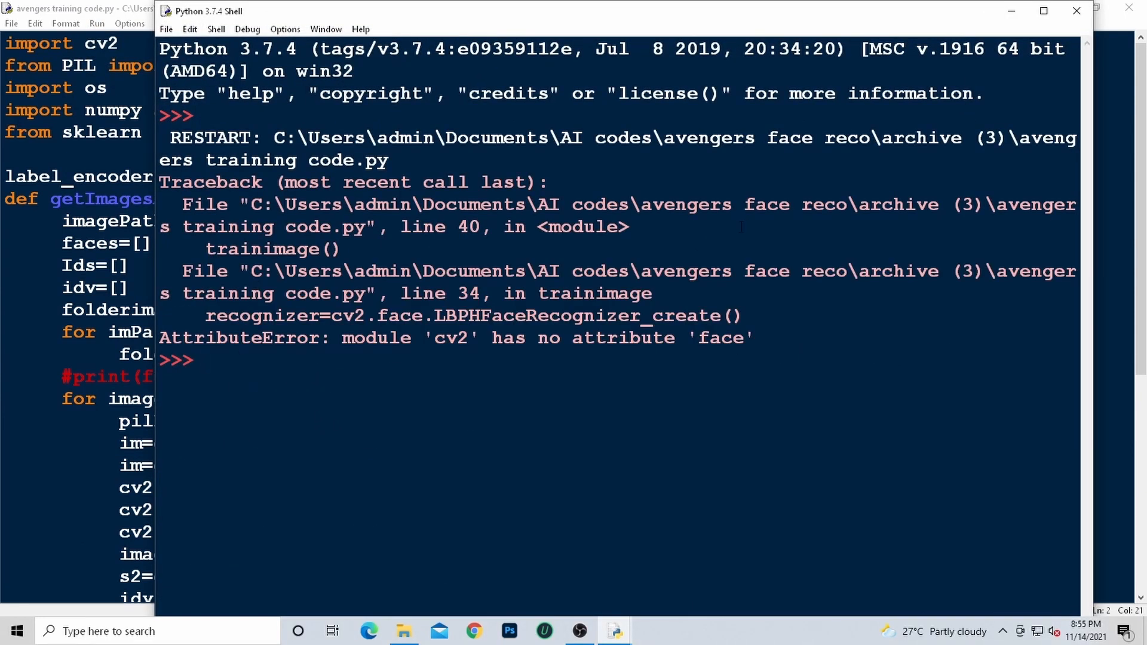
pyautogui.click(207, 359)
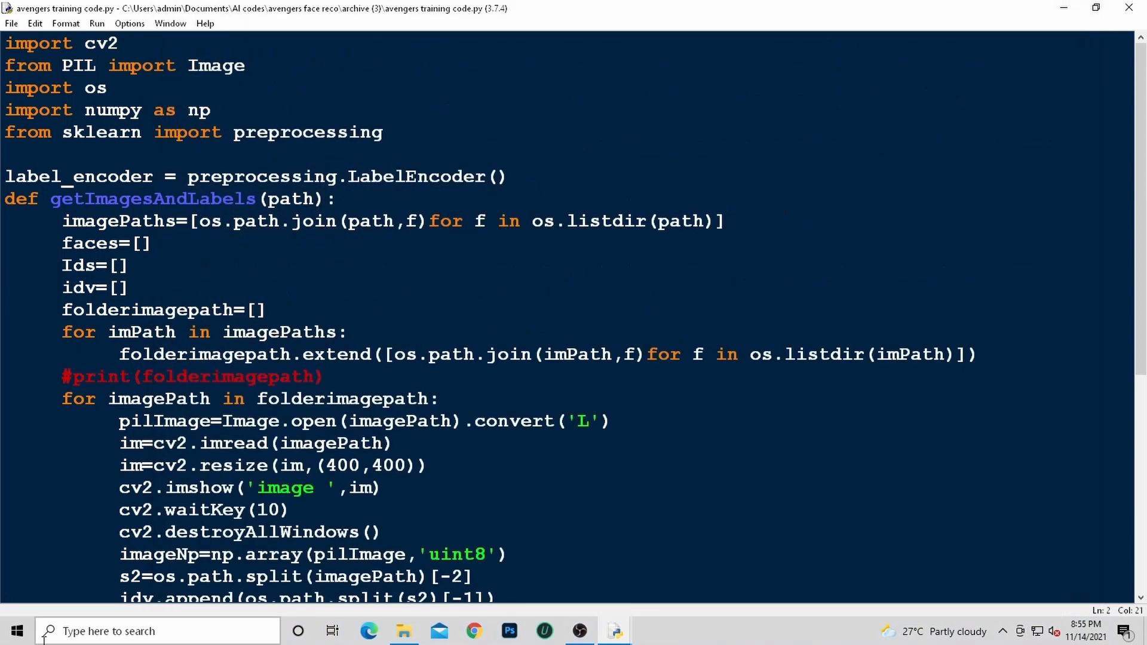
# - Open Command Prompt via cmd search and enter pip install opencv-contrib-python
pyautogui.write('cmd')
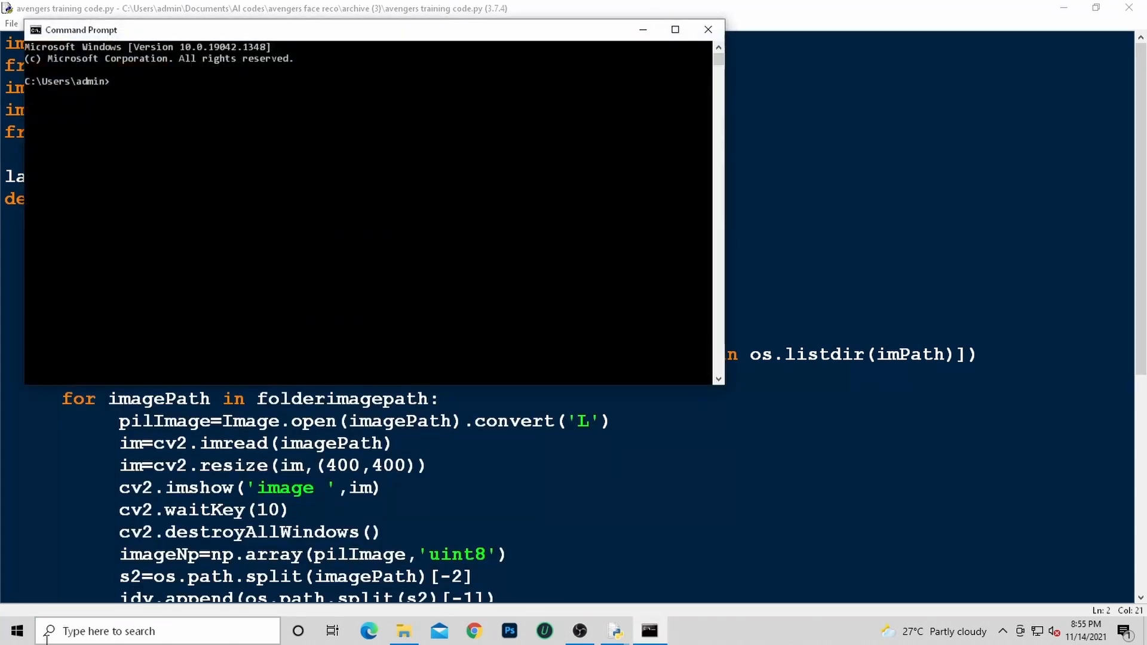
pyautogui.write('pip')
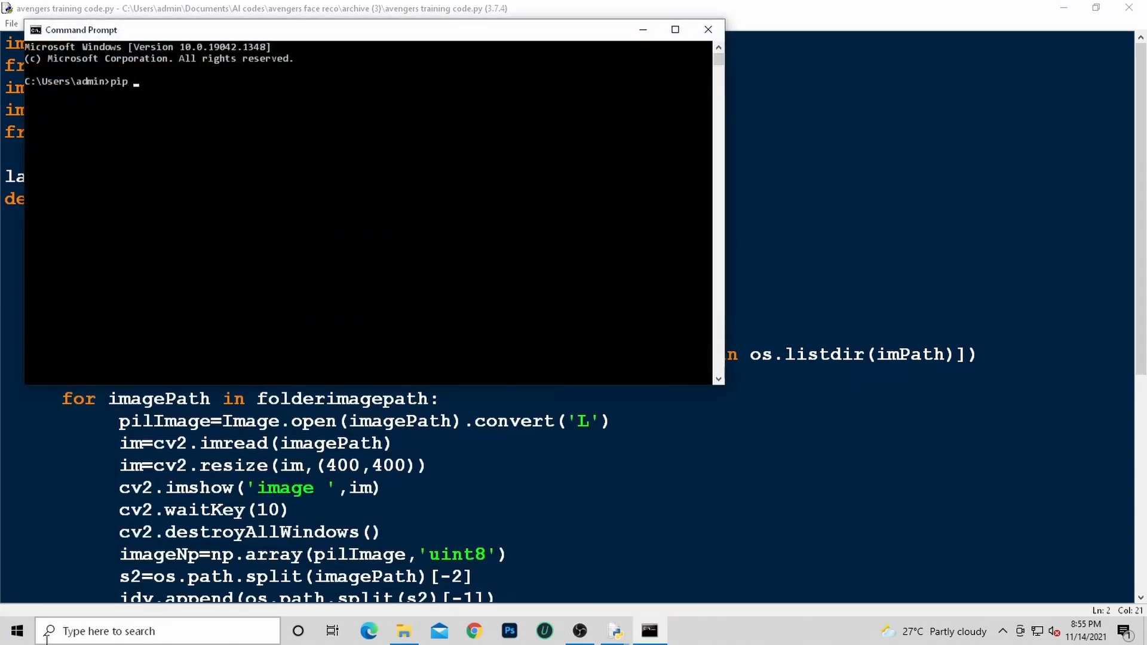
pyautogui.write('install')
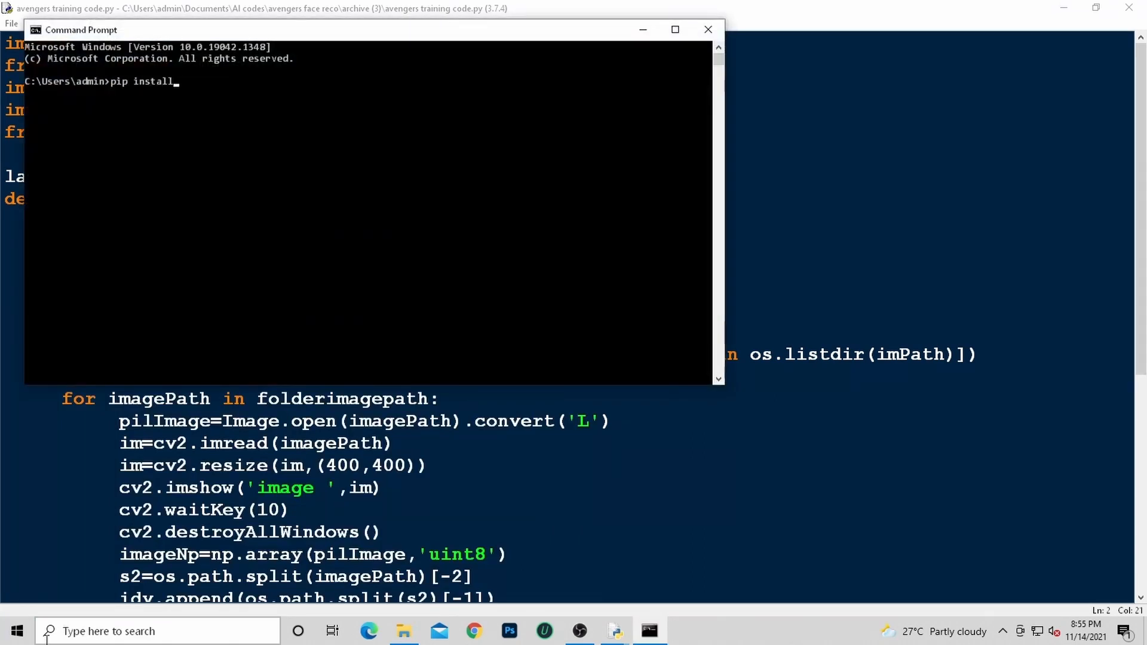
pyautogui.write('open')
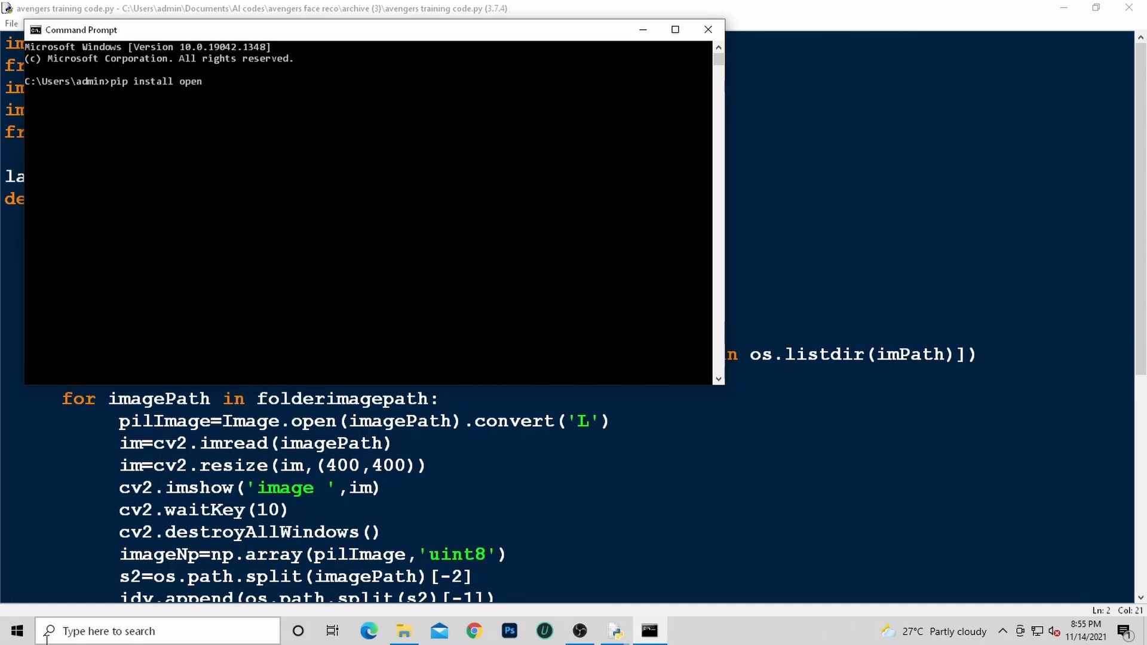
pyautogui.write('cv-contr')
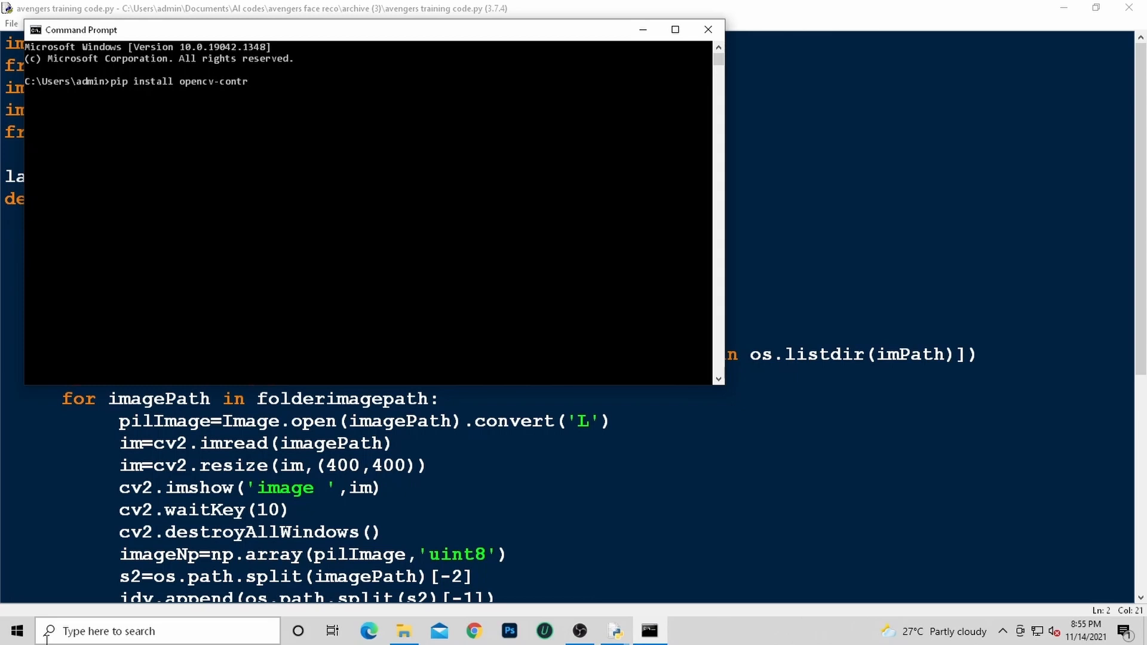
pyautogui.write('ib-')
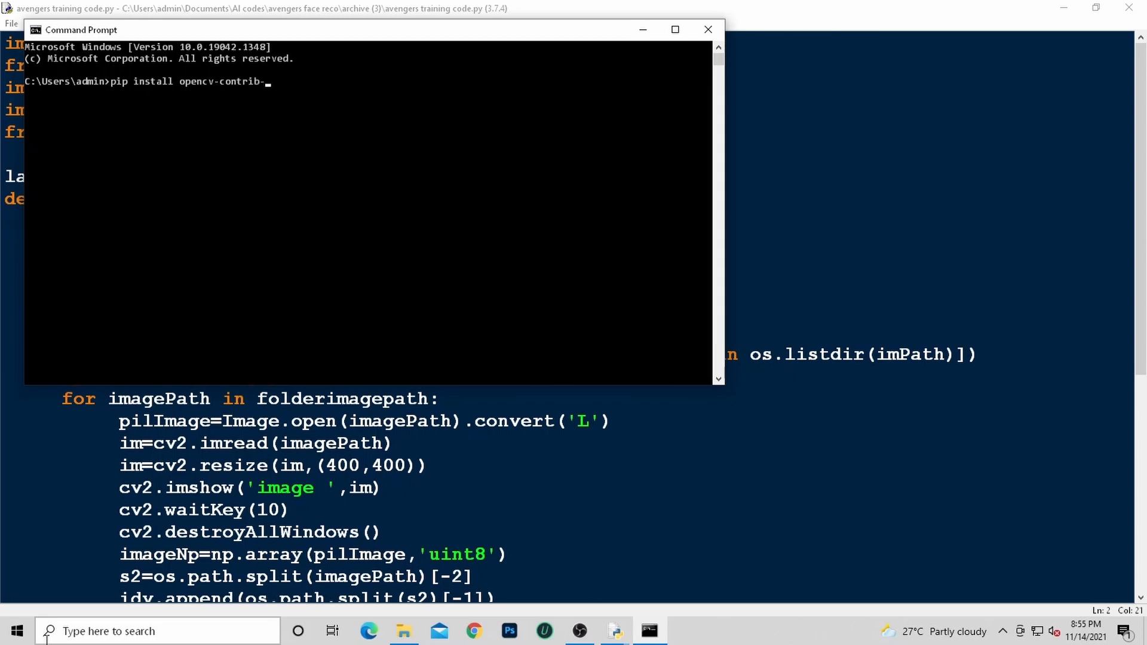
pyautogui.write('python')
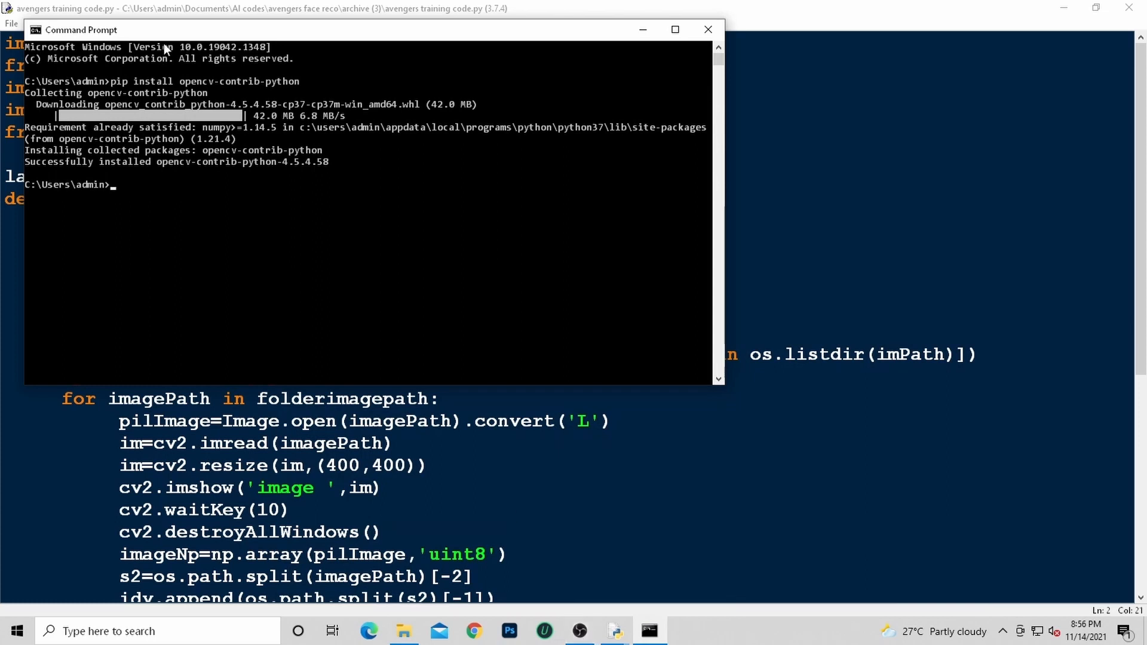
pyautogui.moveTo(707, 30)
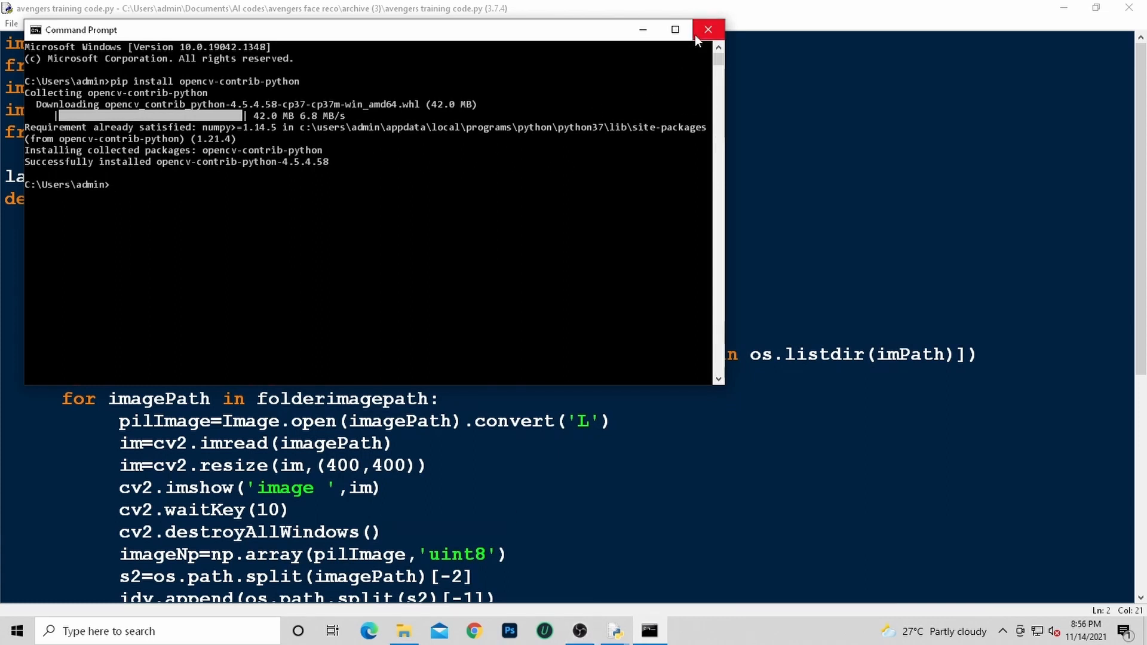
pyautogui.moveTo(707, 29)
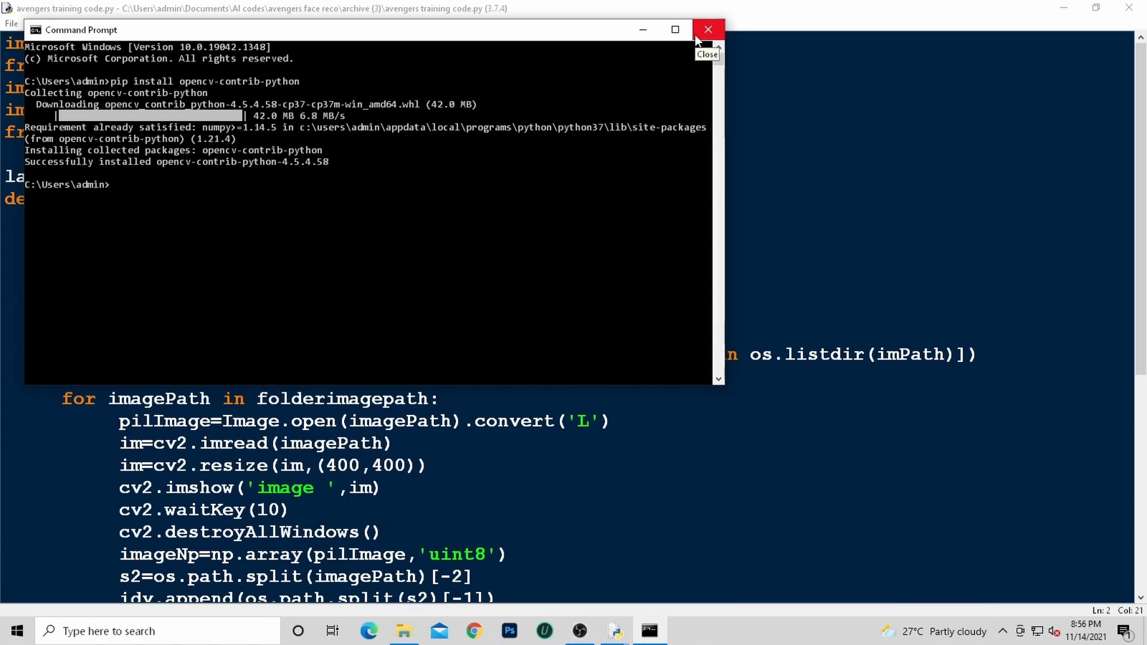
# - Close the Command Prompt and rerun the training module, which now finishes without errors
pyautogui.click(706, 29)
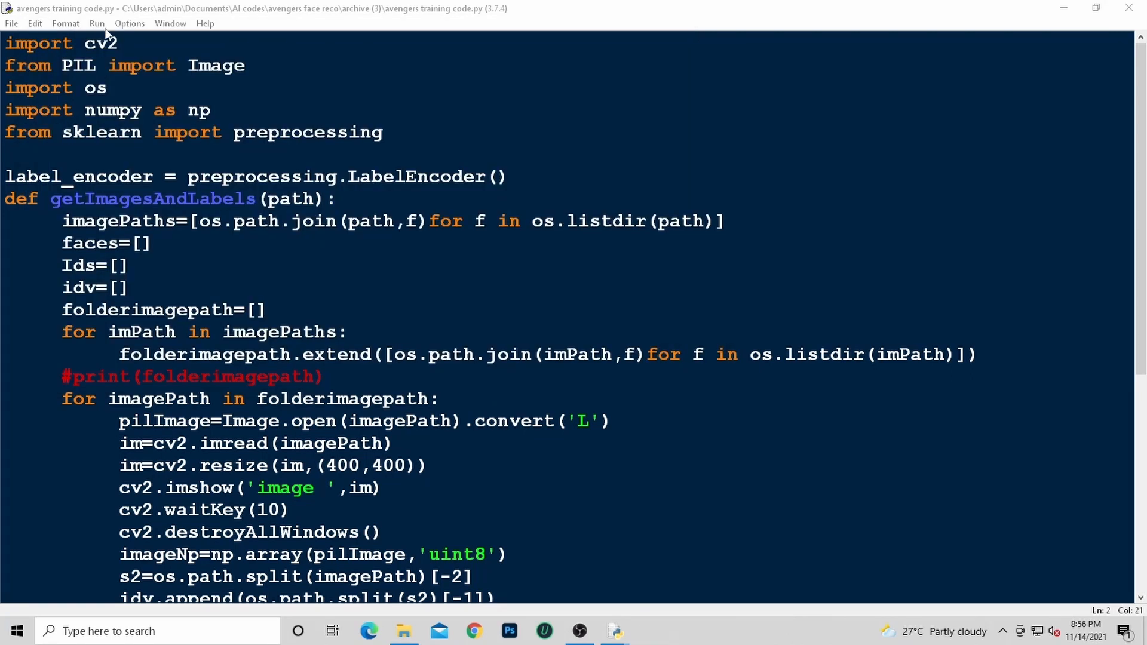
pyautogui.click(96, 22)
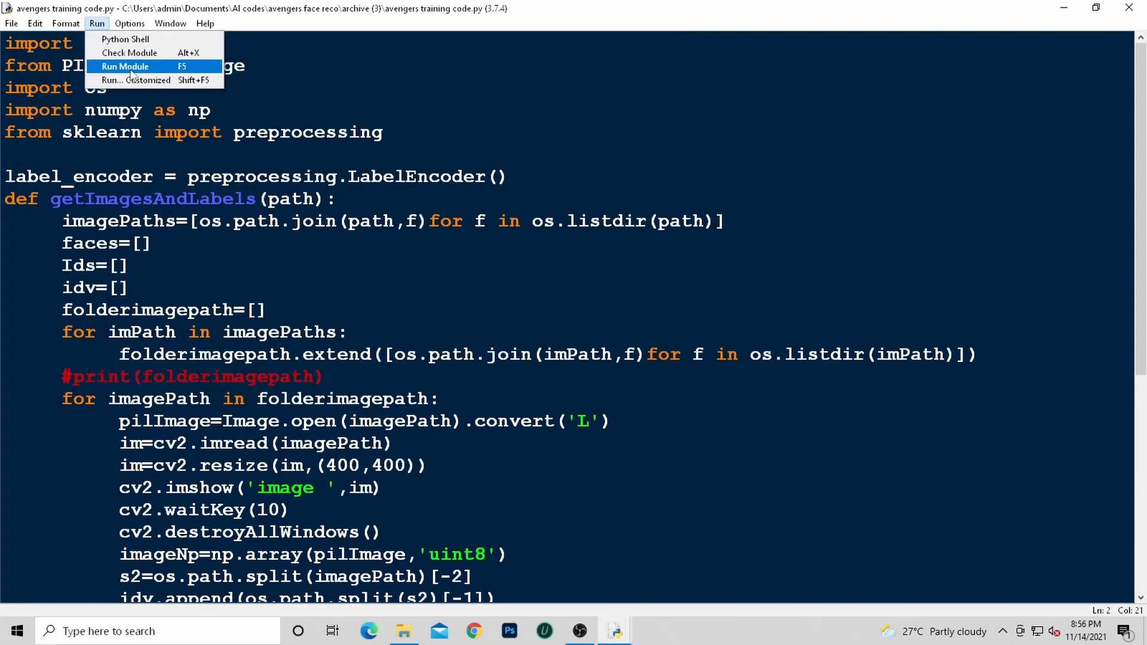
pyautogui.click(124, 65)
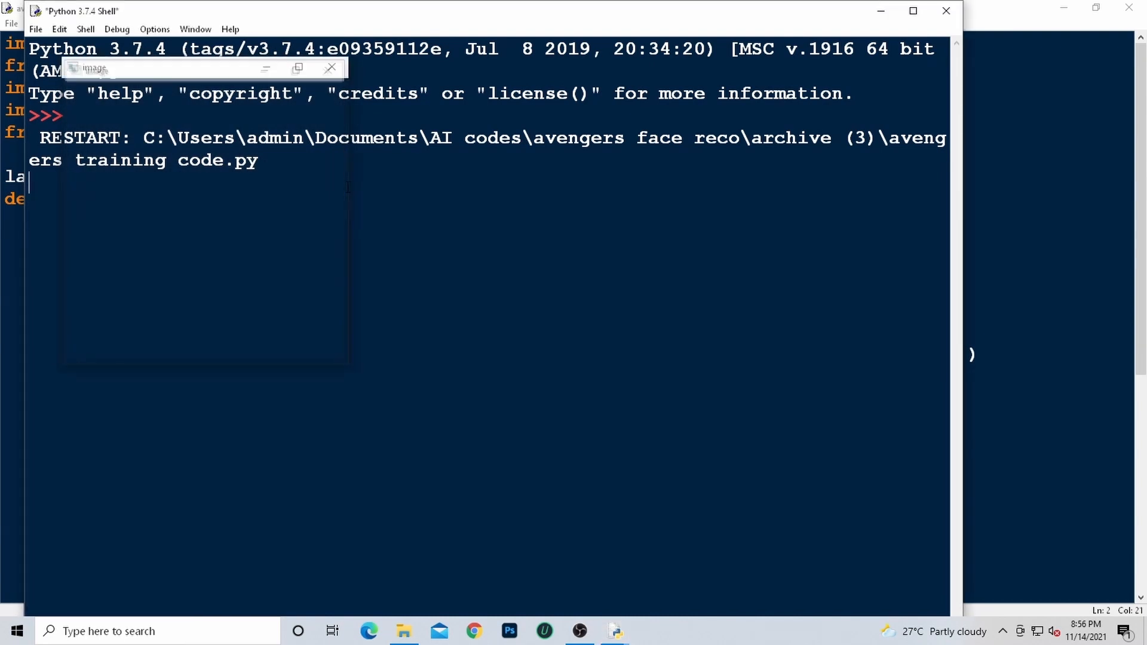
pyautogui.click(329, 68)
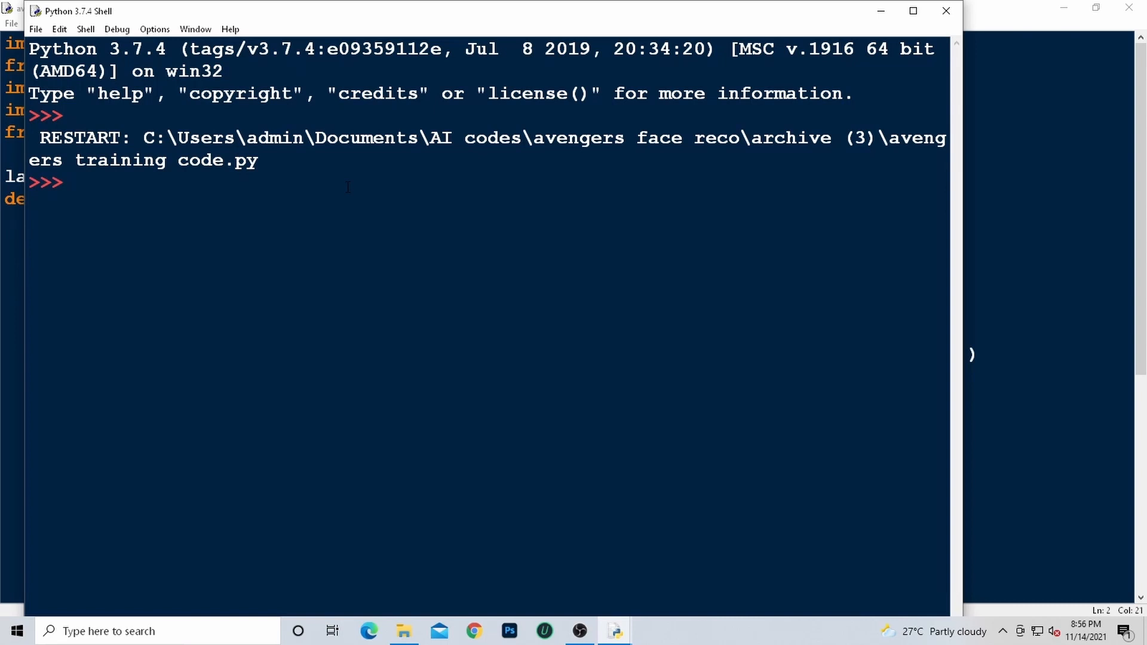
pyautogui.moveTo(614, 631)
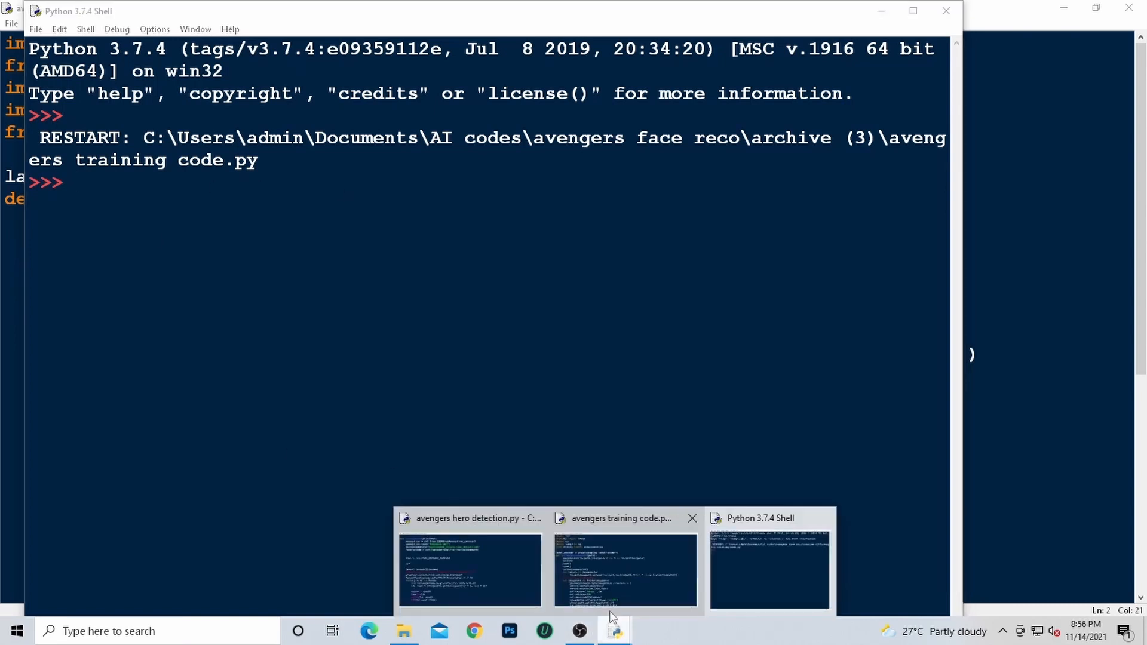
# - Switch to the hero detection script, review its code, and run the module
pyautogui.click(469, 570)
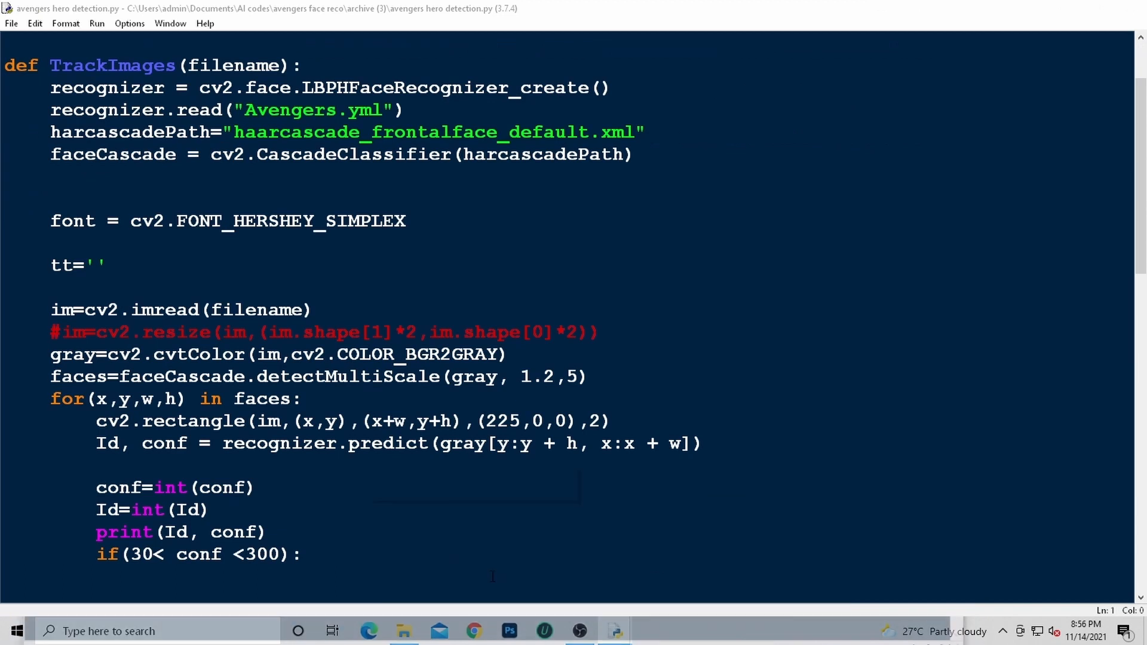
pyautogui.scroll(-3)
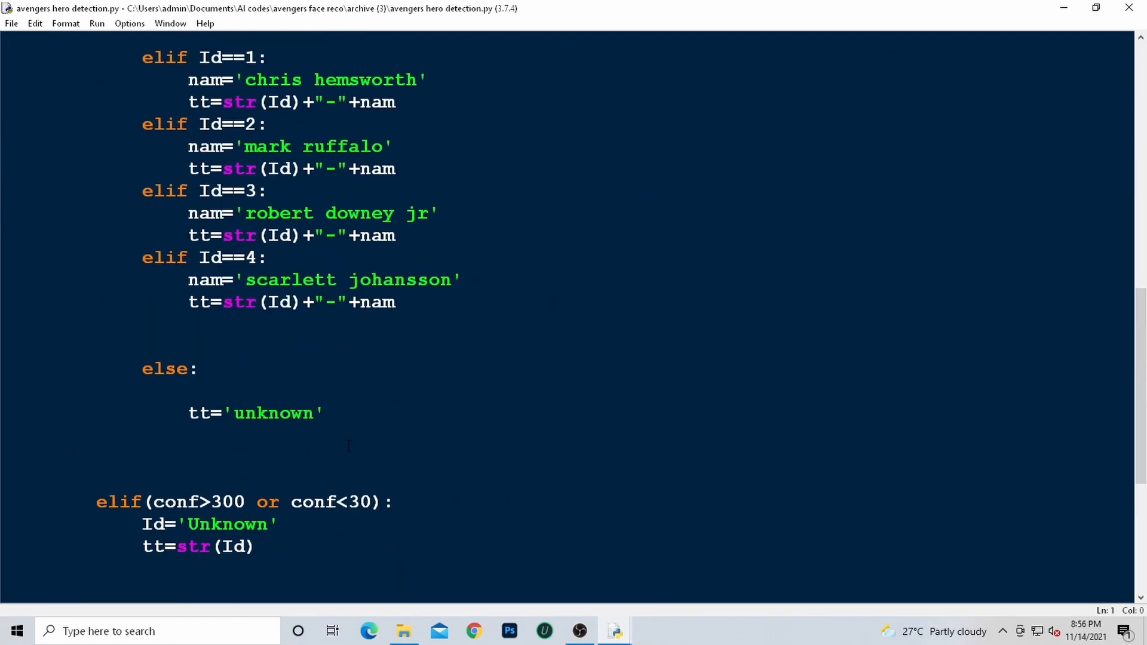
pyautogui.scroll(3)
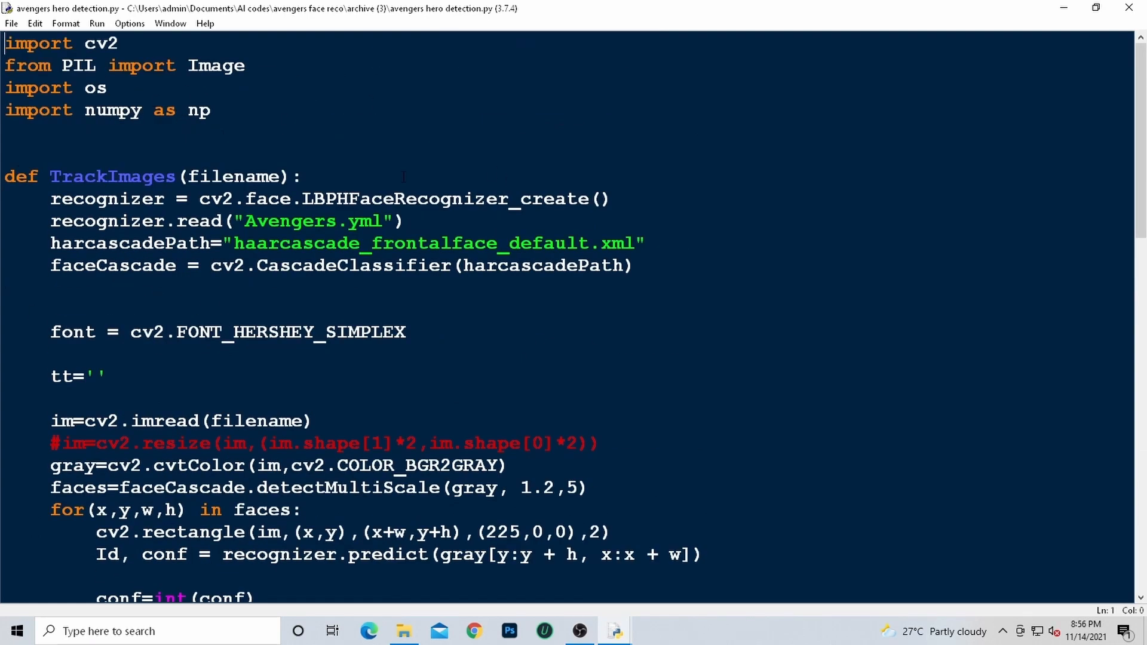
pyautogui.click(96, 23)
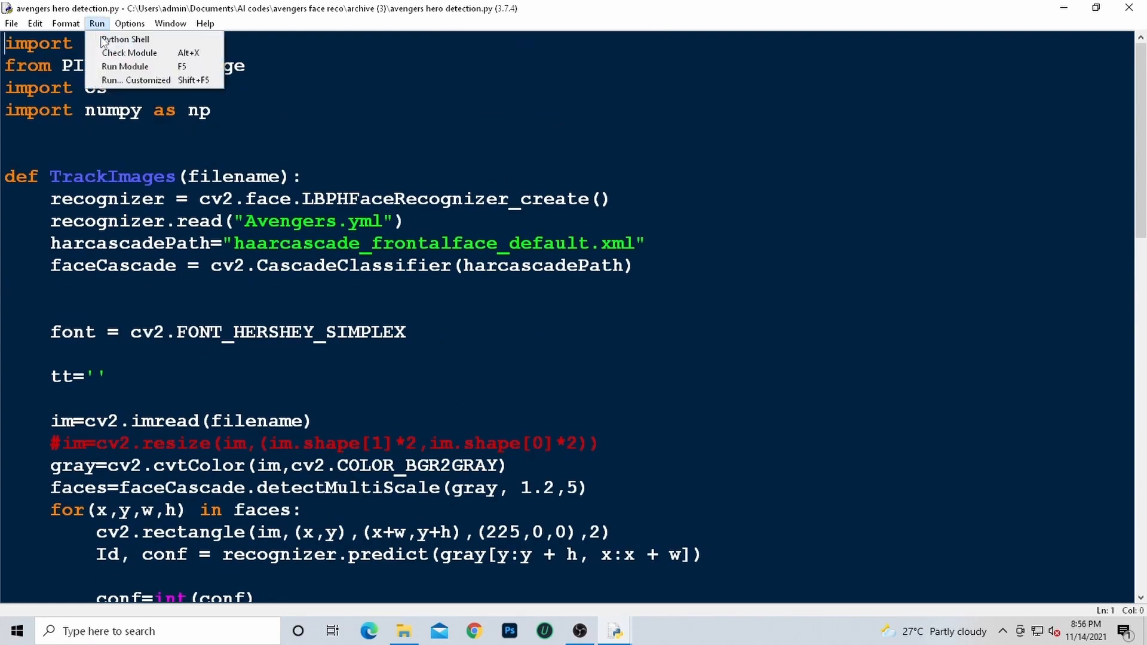
pyautogui.click(124, 65)
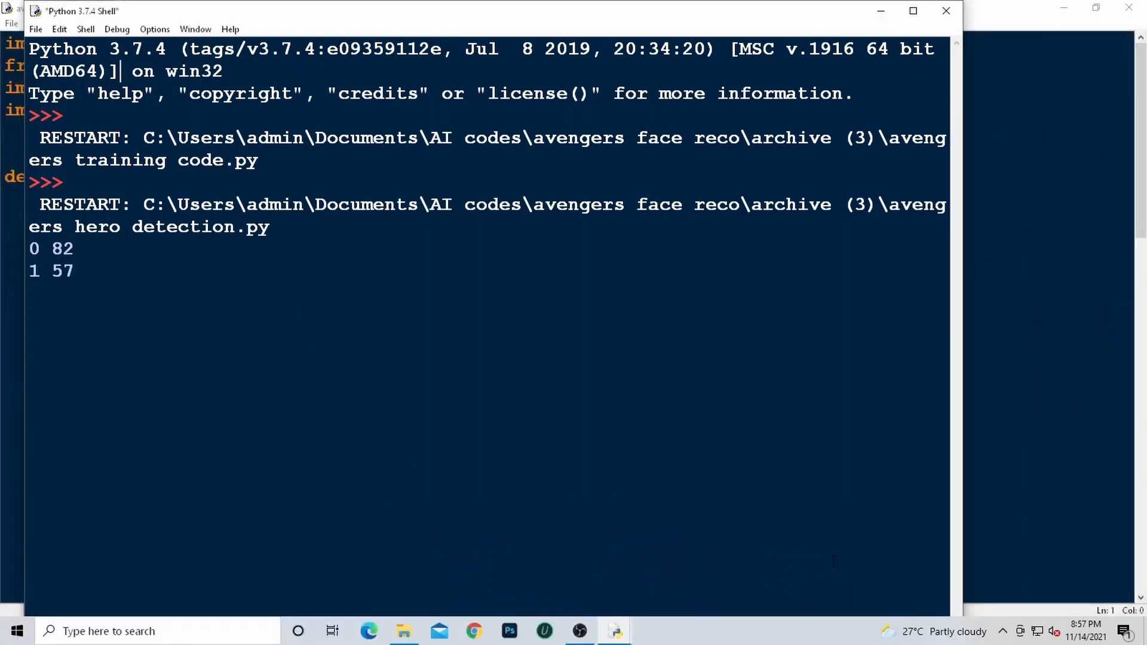
pyautogui.moveTo(615, 630)
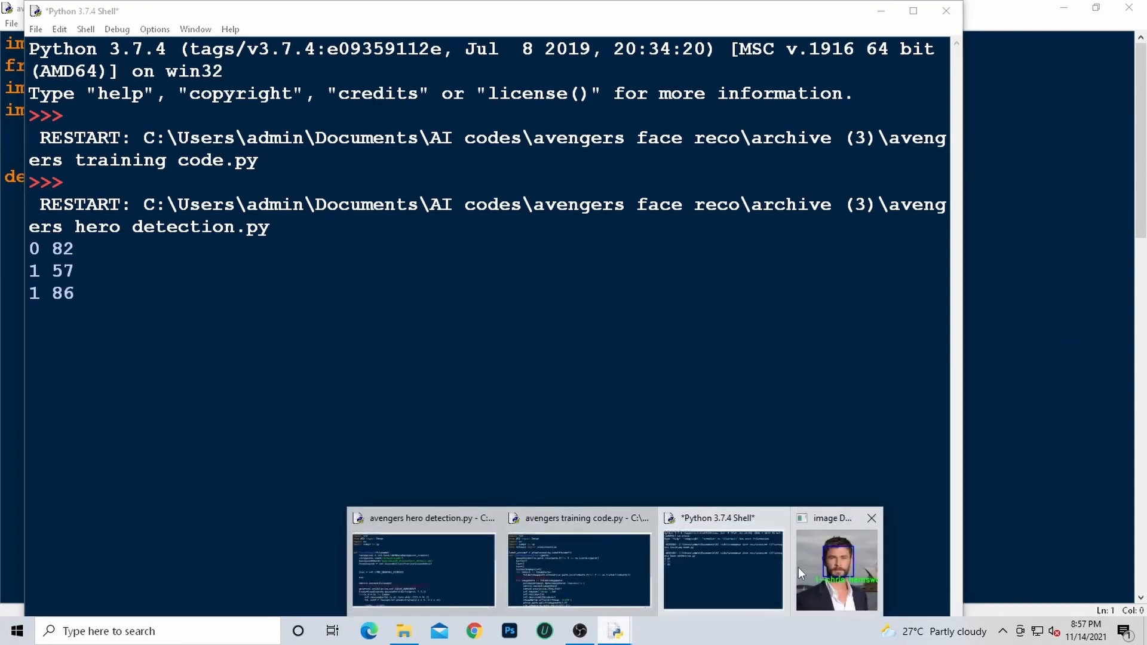
# - View each detected face window labelled with an actor's name, closing them until the shell prompt returns
pyautogui.click(836, 569)
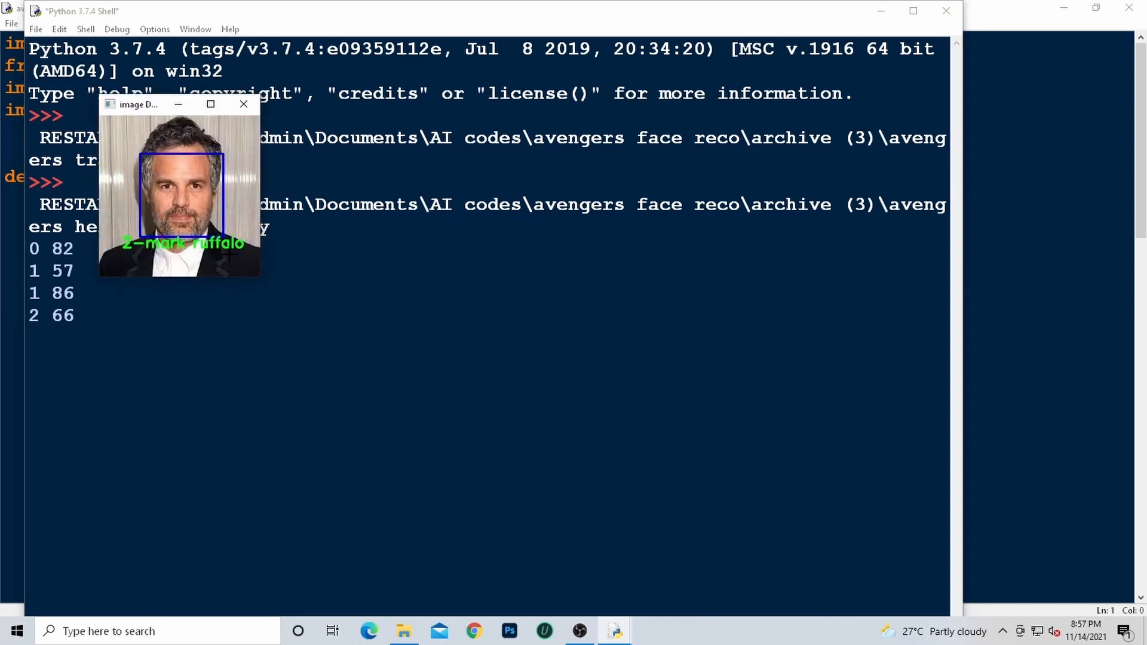
pyautogui.click(243, 104)
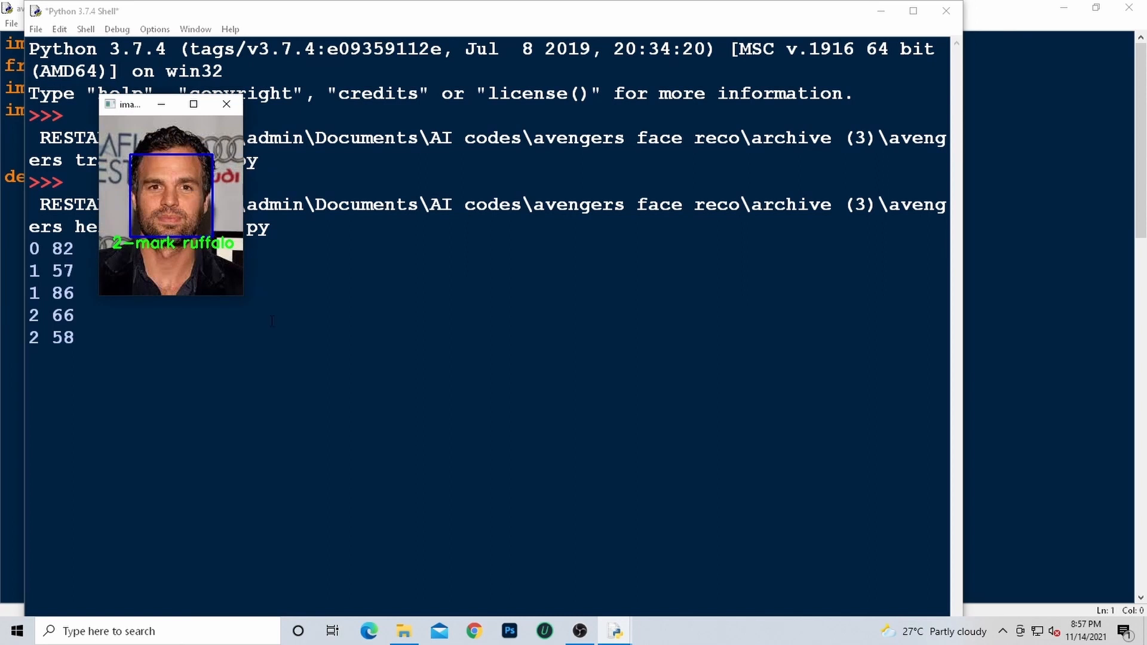
pyautogui.click(227, 104)
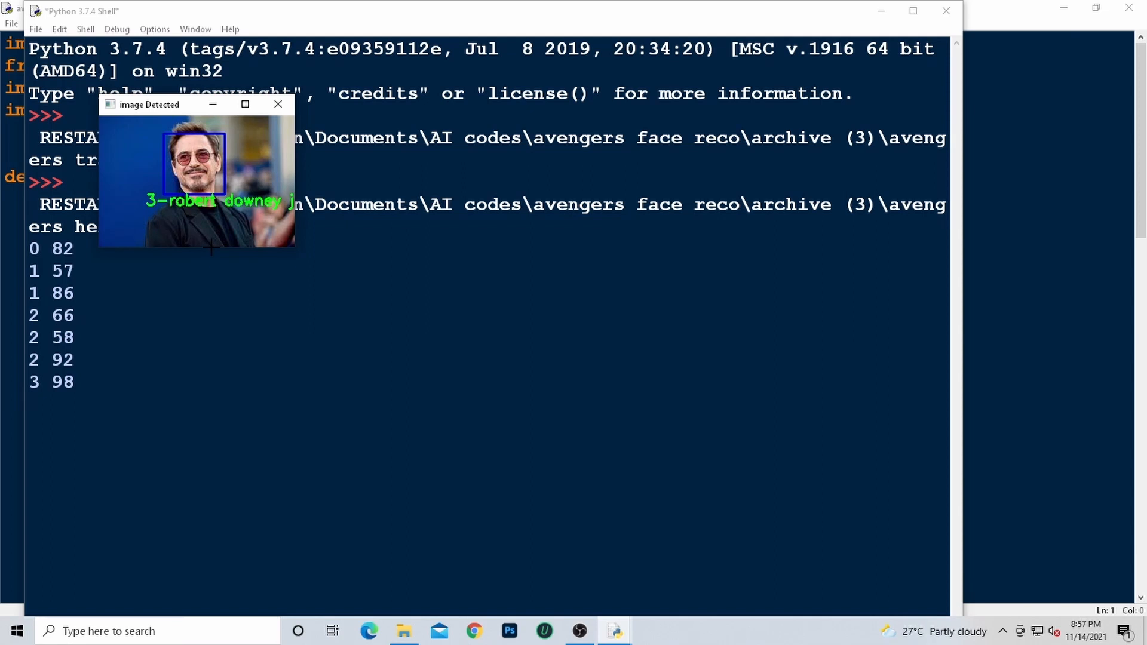
pyautogui.click(277, 104)
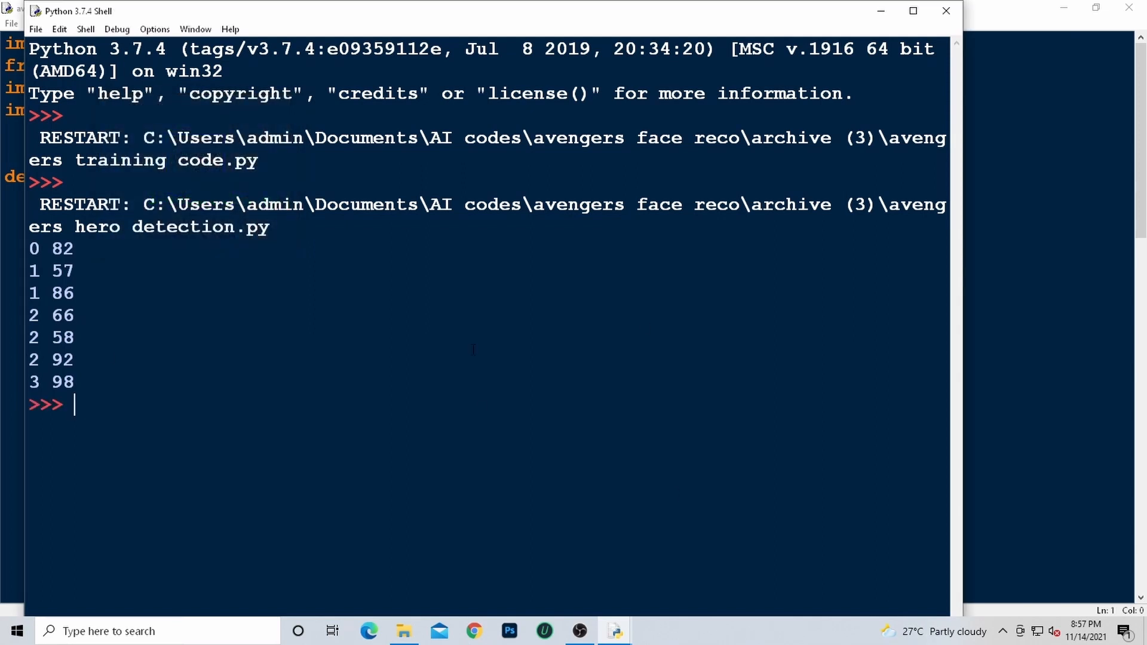